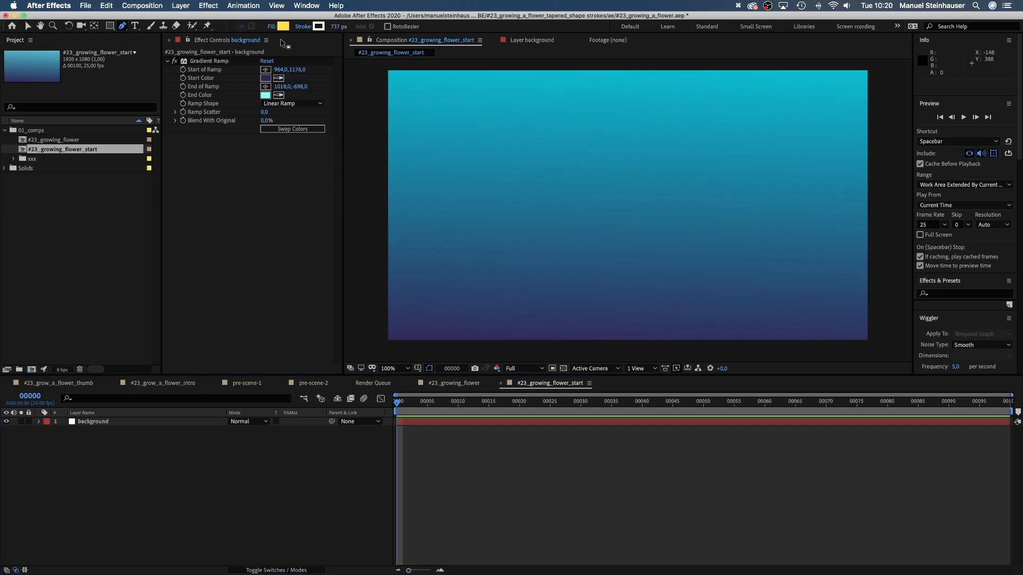
# Turn off fill for new shapes and choose a dark green (3F7D4C) 100 px stroke
pyautogui.click(286, 26)
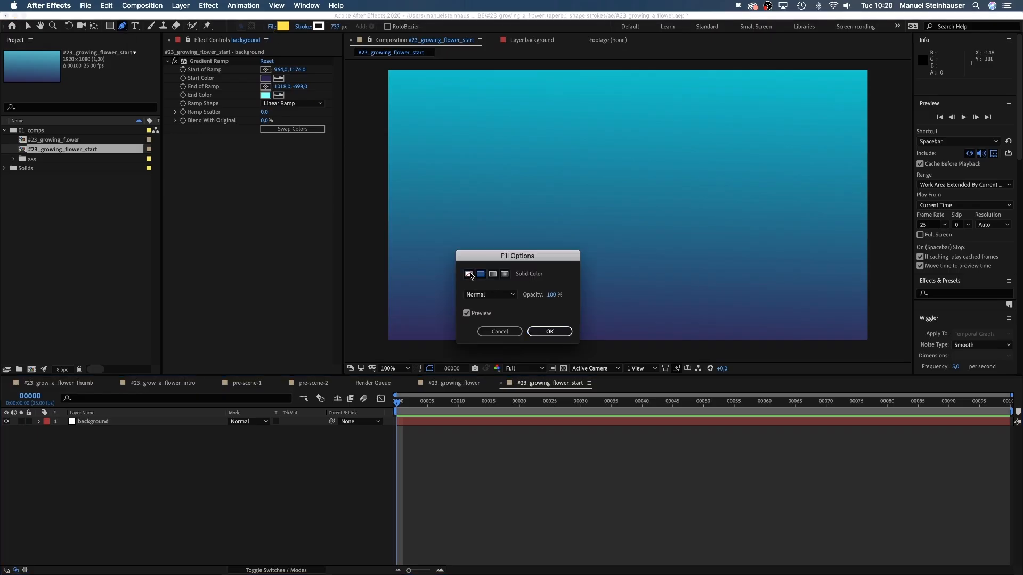
pyautogui.click(549, 331)
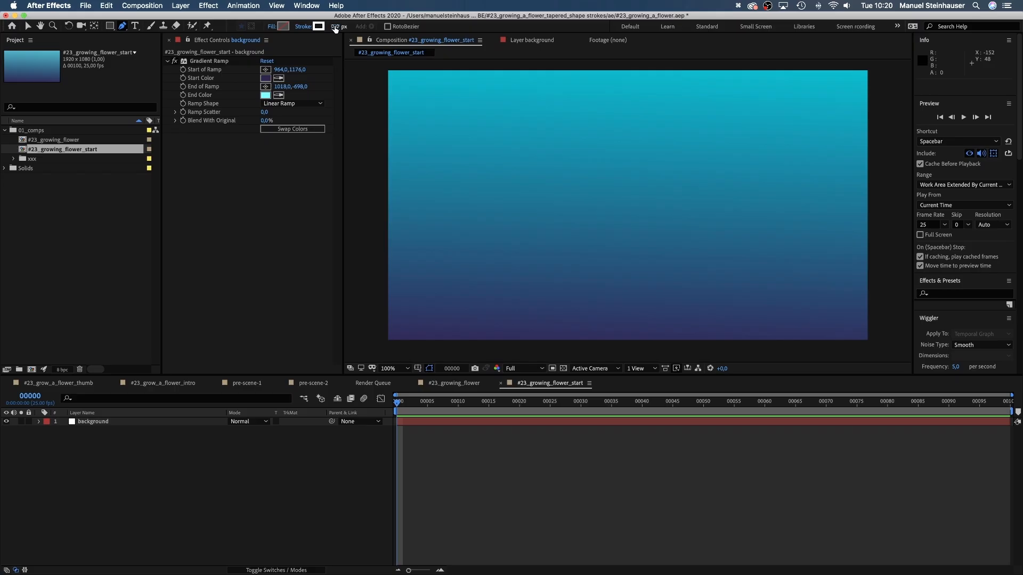
pyautogui.click(314, 26)
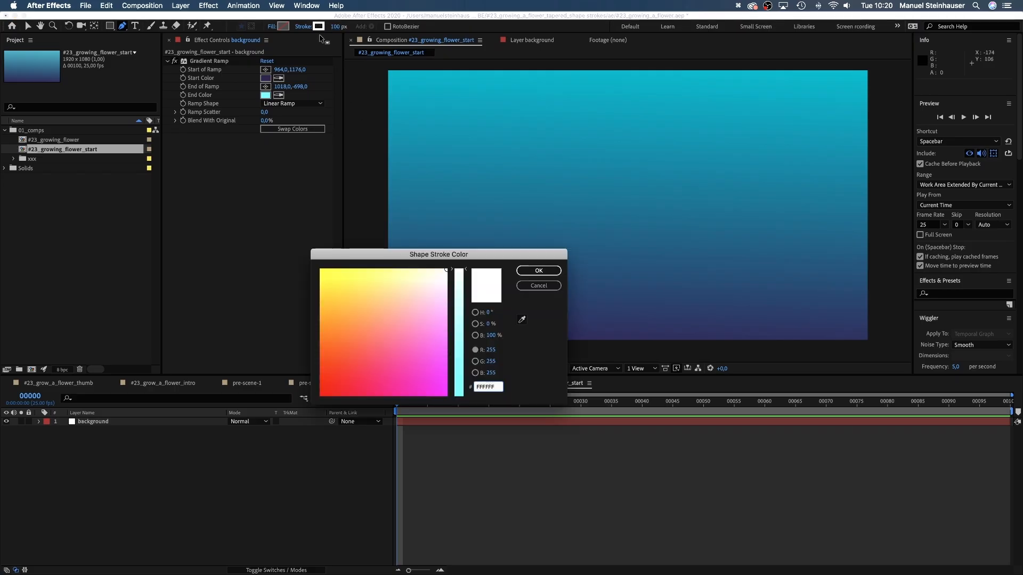
pyautogui.click(360, 343)
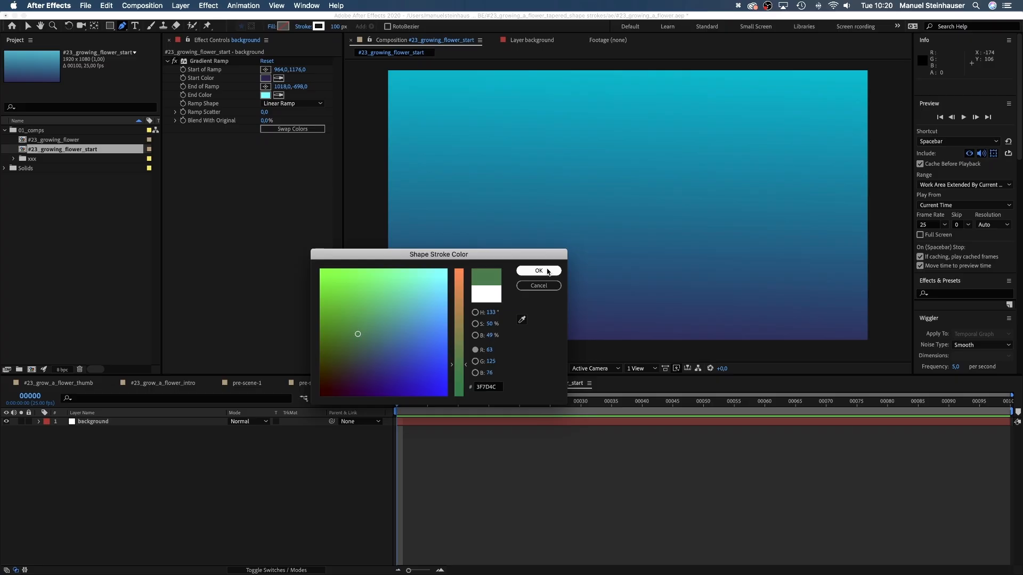
# Confirm the green stroke and draw a curving stem path up from the bottom edge with the Pen tool
pyautogui.click(538, 271)
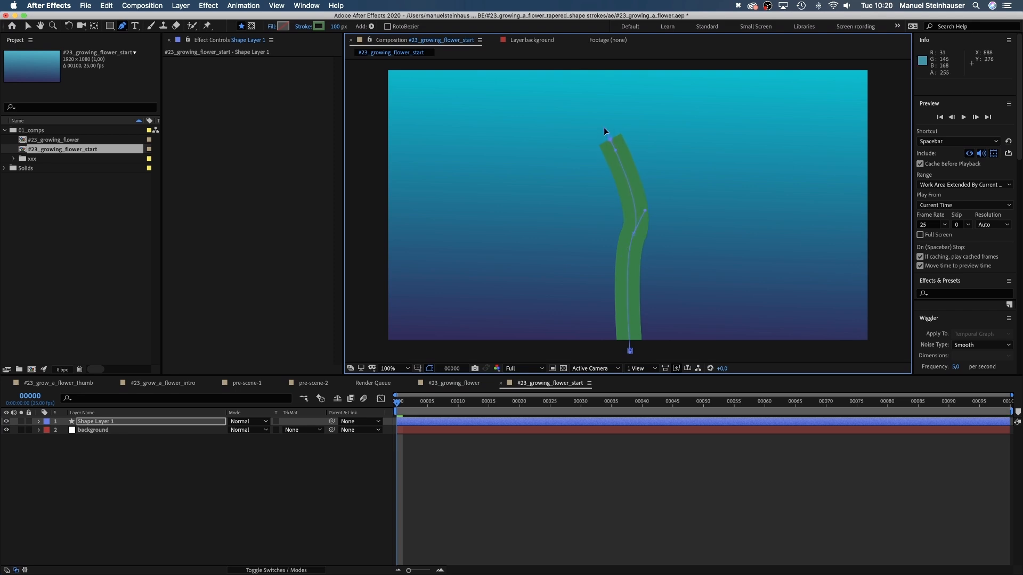
pyautogui.click(123, 26)
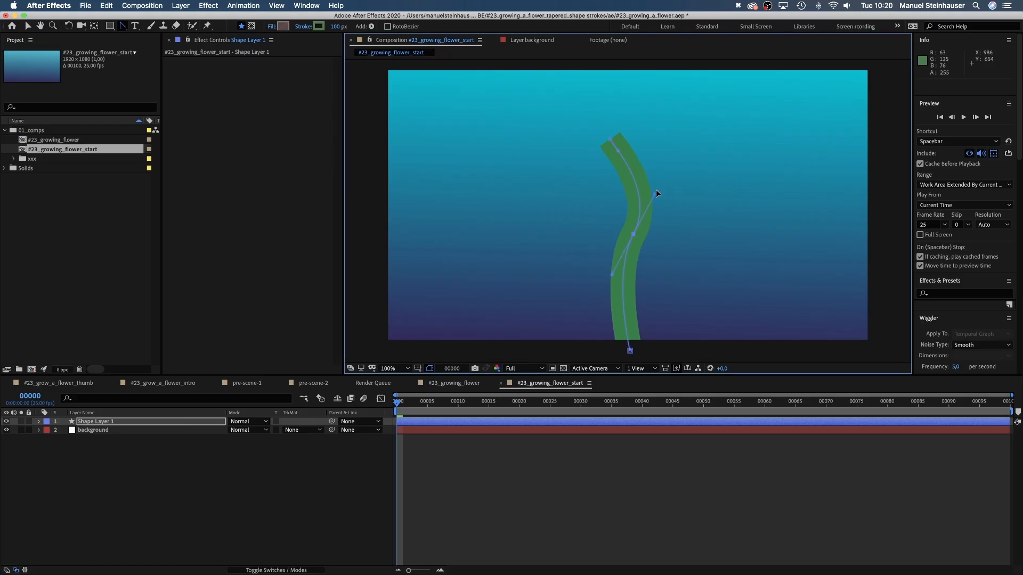
pyautogui.press('v')
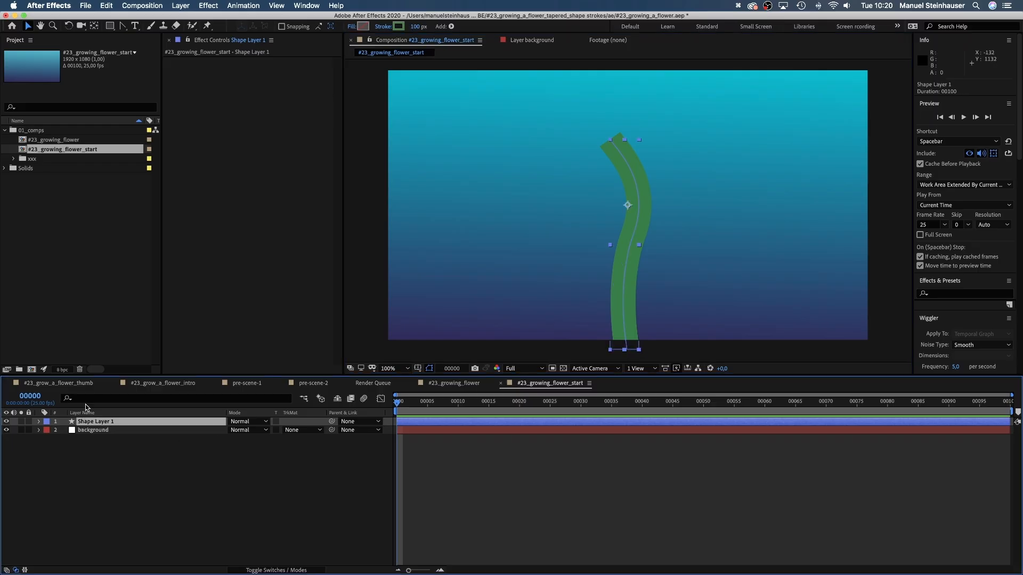
# Rename Shape Layer 1 to 'stem' and set its stroke Taper End Length to 100%
pyautogui.write('stem')
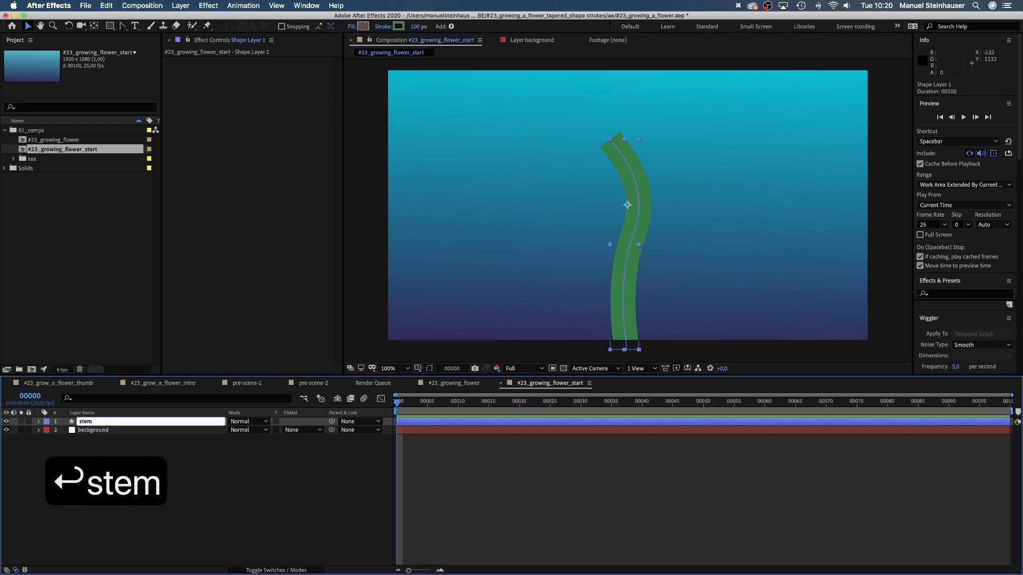
pyautogui.click(38, 422)
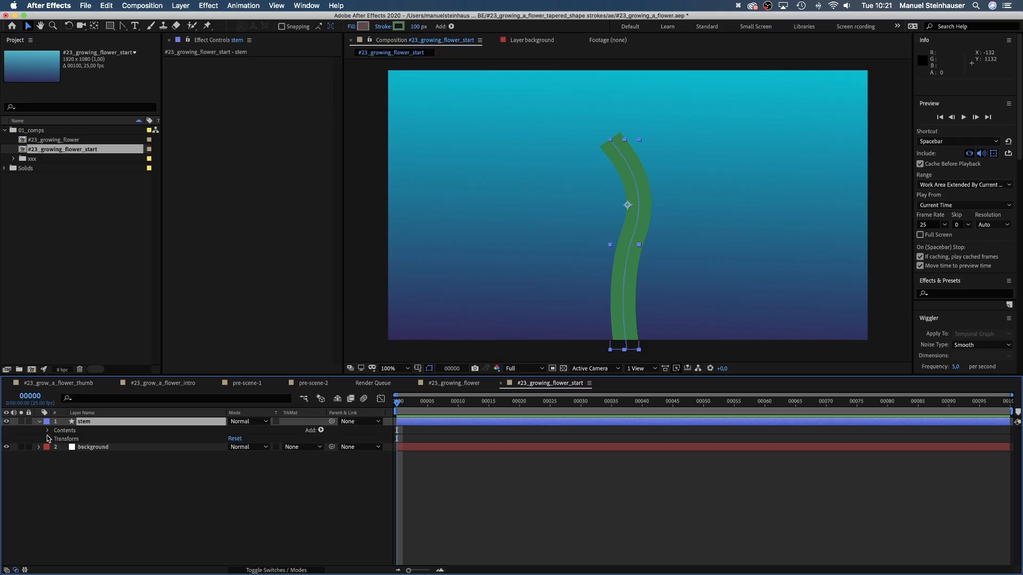
pyautogui.click(47, 430)
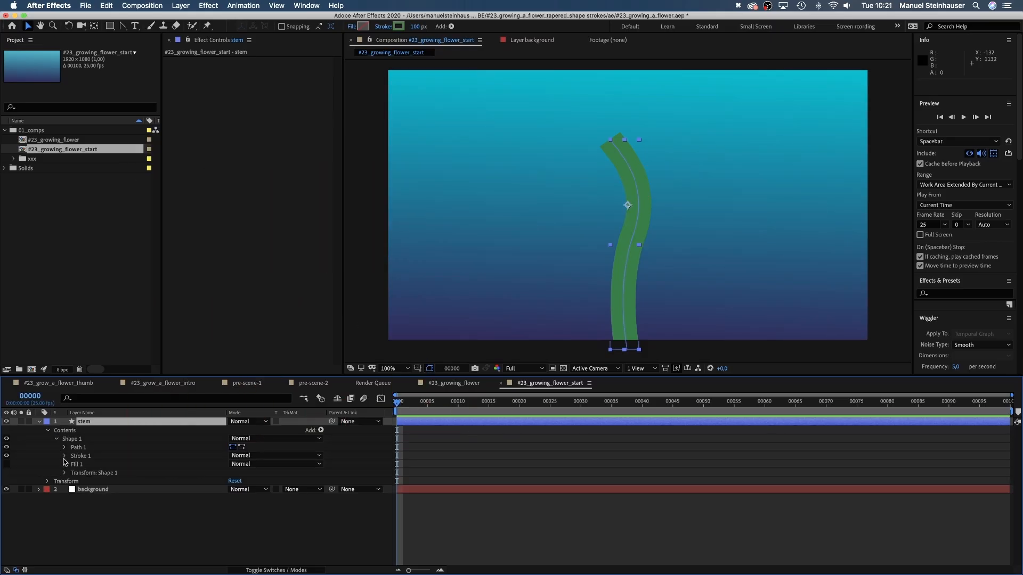
pyautogui.click(63, 456)
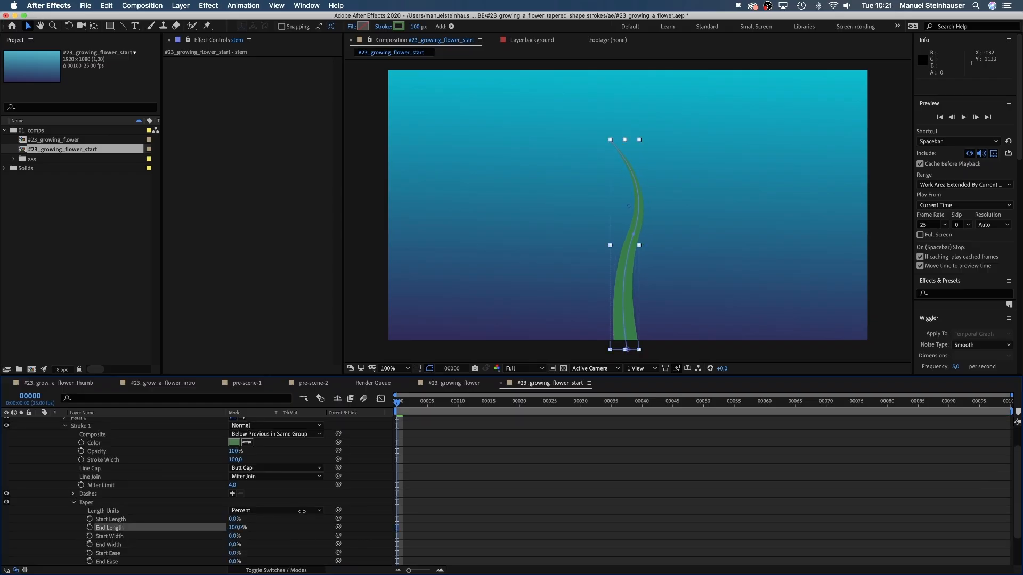
pyautogui.click(235, 544)
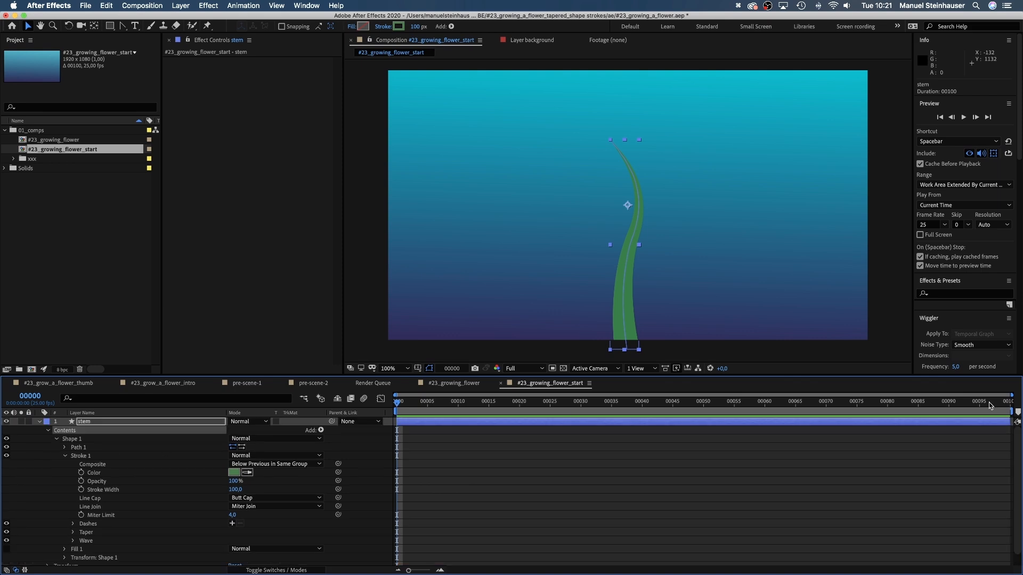
# Add a Bevel and Emboss layer style to the stem layer
pyautogui.rightClick(82, 422)
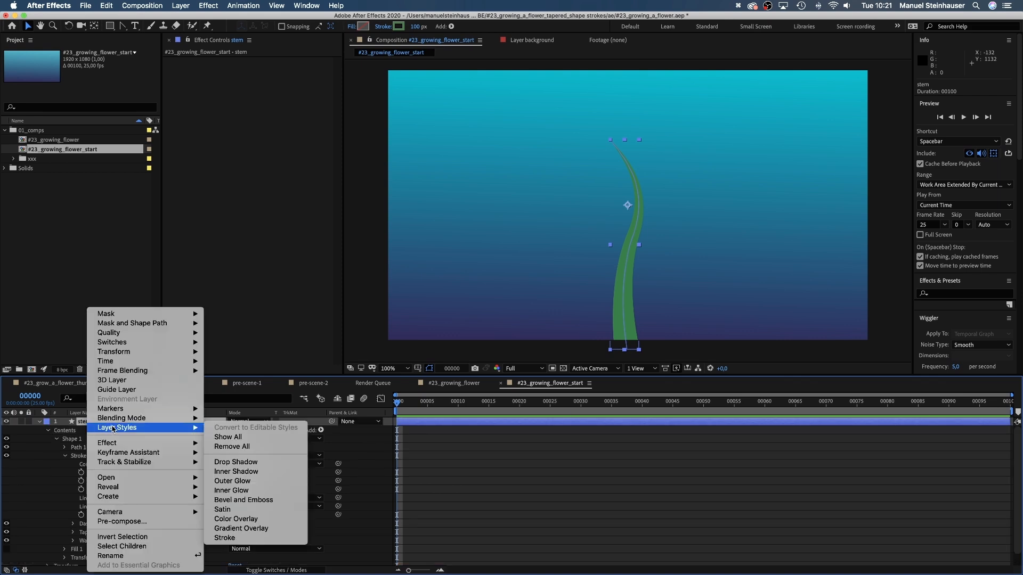
pyautogui.moveTo(243, 499)
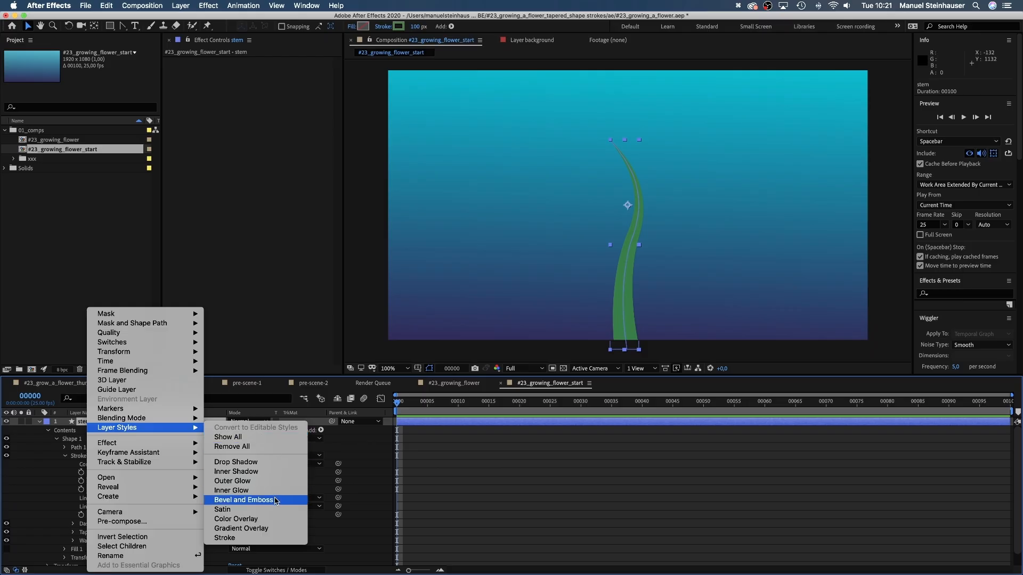
pyautogui.click(243, 501)
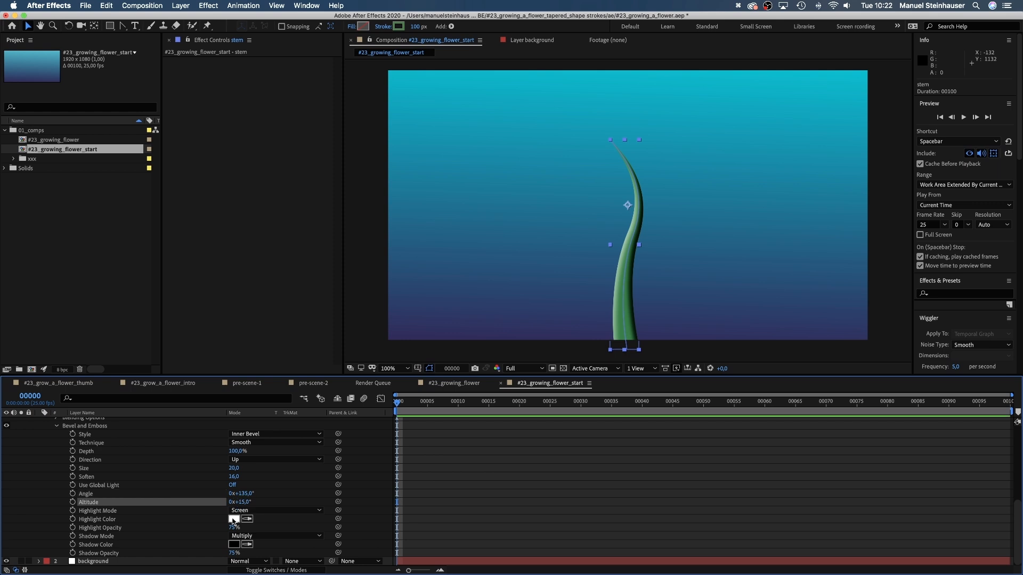
# Set the stem bevel's Highlight Color to turquoise 41E4D7 and Shadow Color to dark purple-blue 2C2448
pyautogui.click(234, 518)
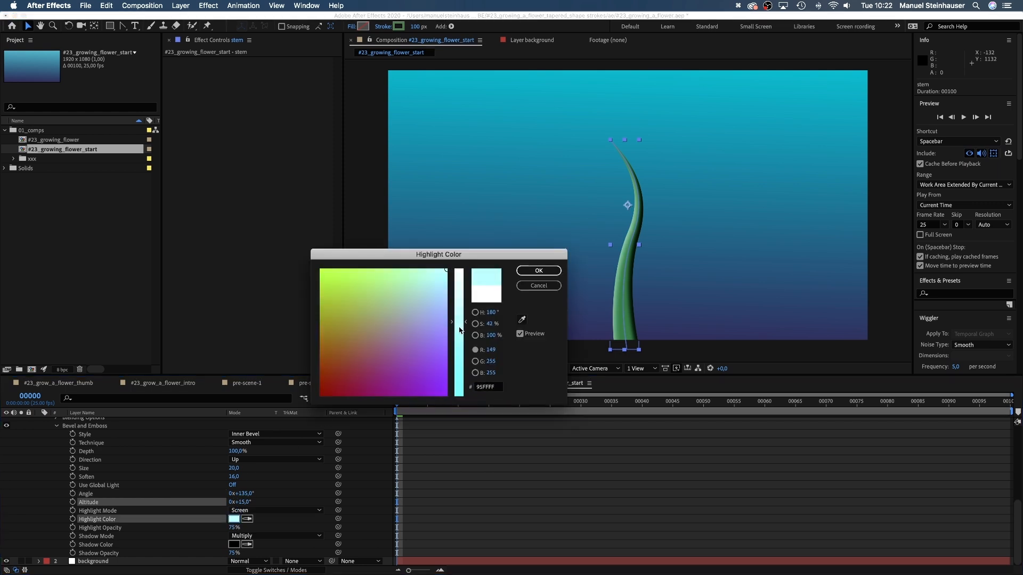
pyautogui.click(424, 288)
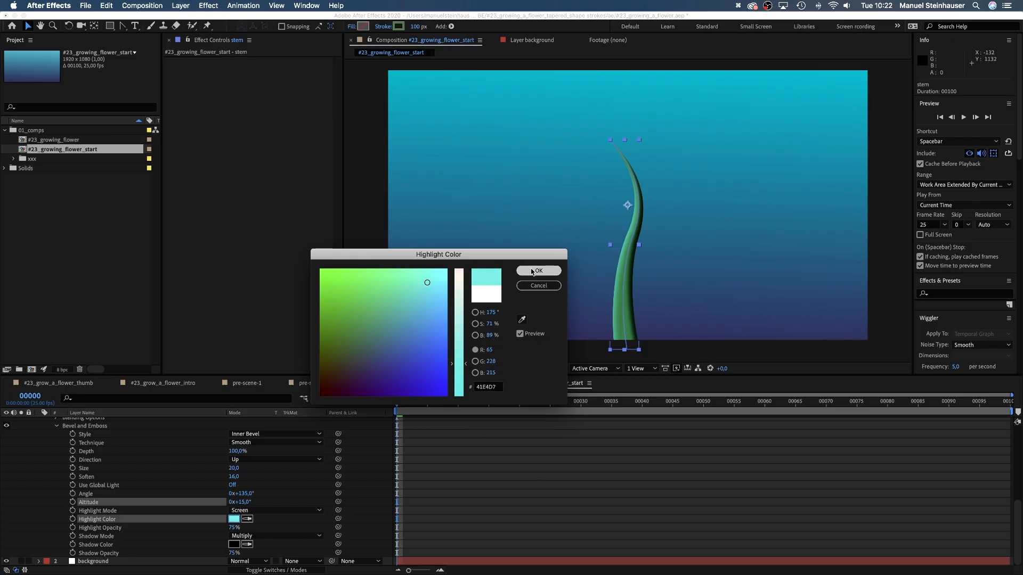
pyautogui.click(538, 271)
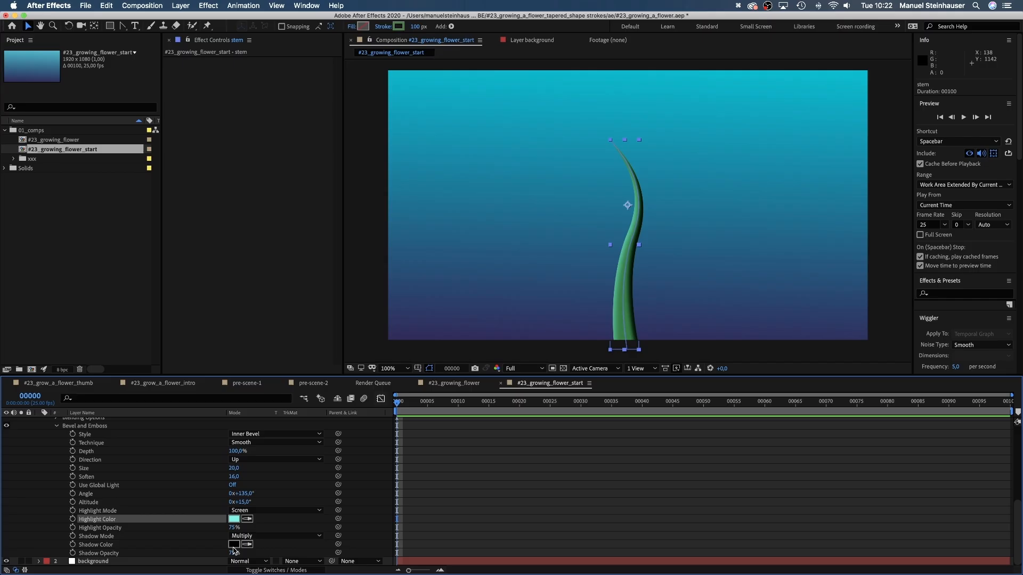
pyautogui.click(232, 544)
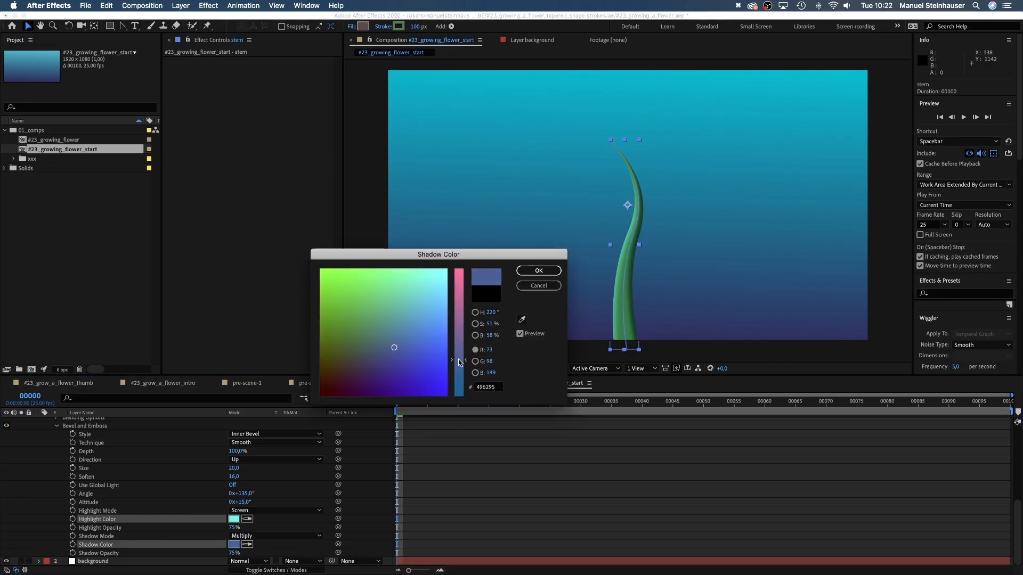
pyautogui.click(360, 371)
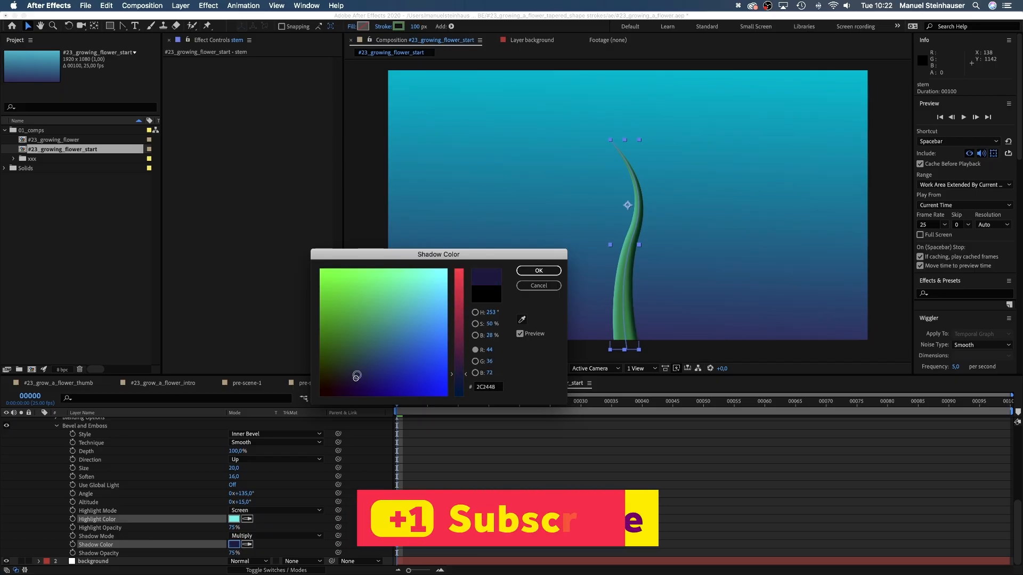
pyautogui.click(538, 271)
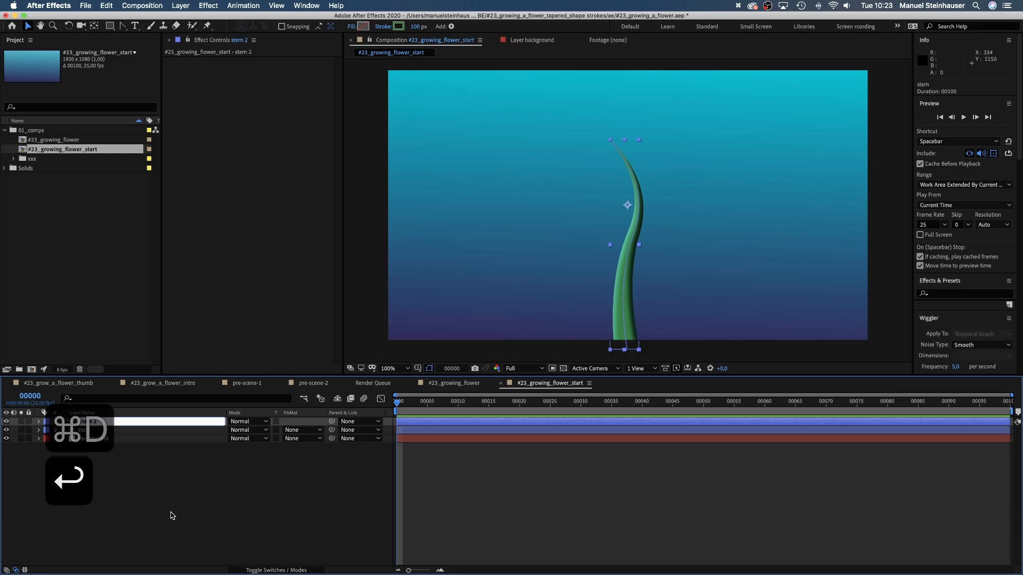
# Duplicate the stem as 'leaf_1' and drag its path vertices into a leaf curving right
pyautogui.write('leaf_1')
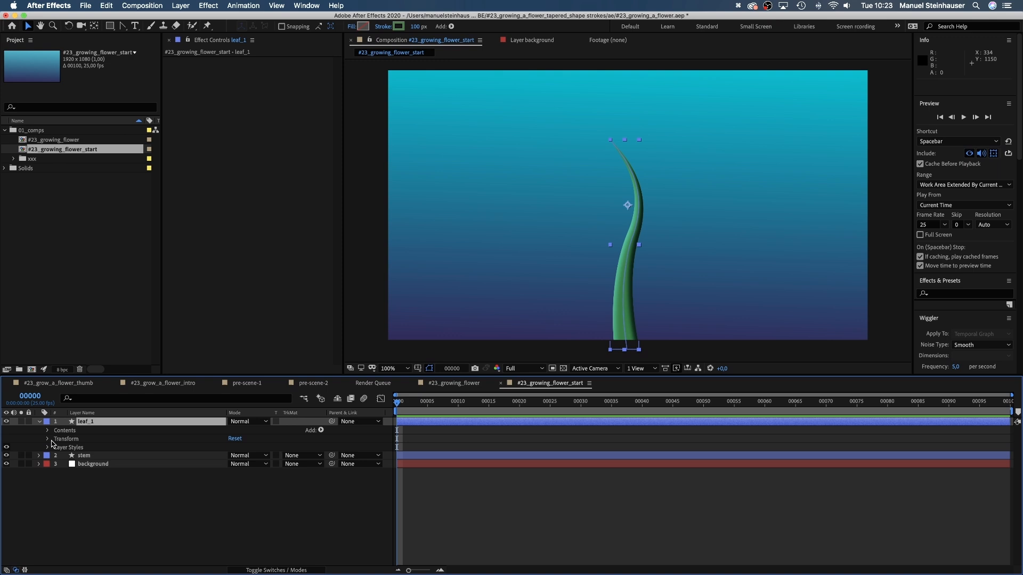
pyautogui.click(47, 429)
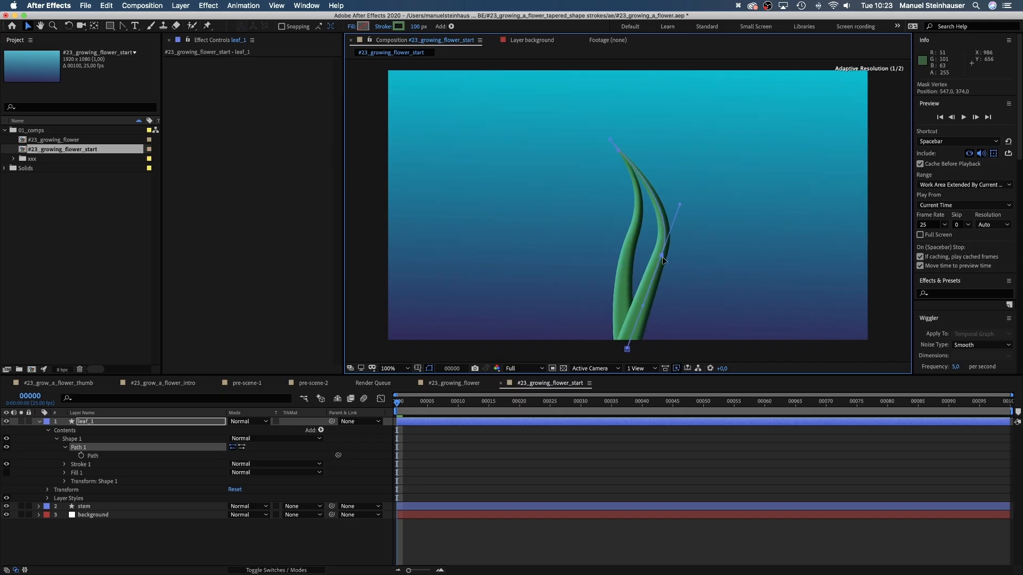
pyautogui.moveTo(679, 205); pyautogui.dragTo(747, 247)
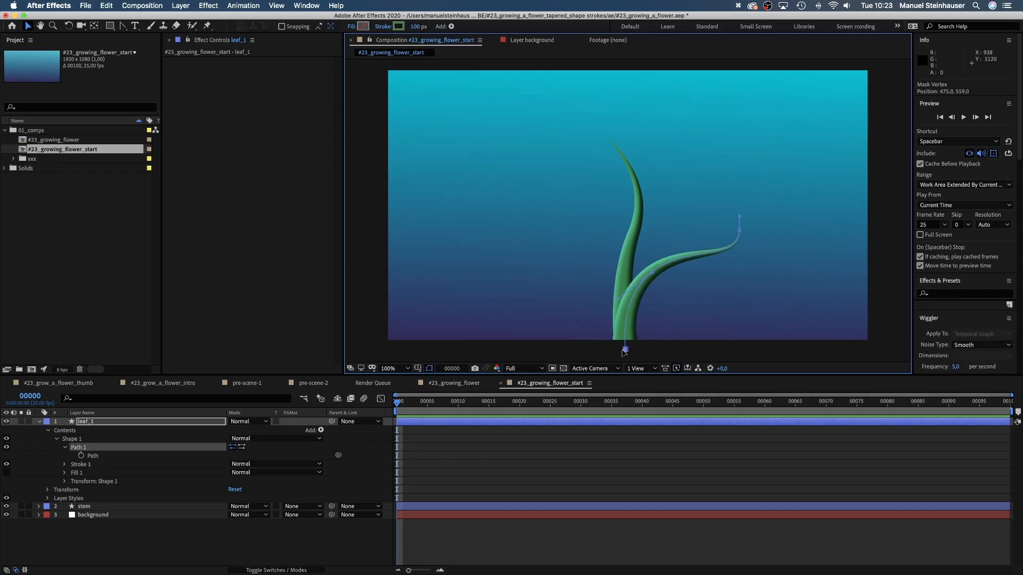
# Change leaf_1's stroke to a lighter green
pyautogui.click(400, 26)
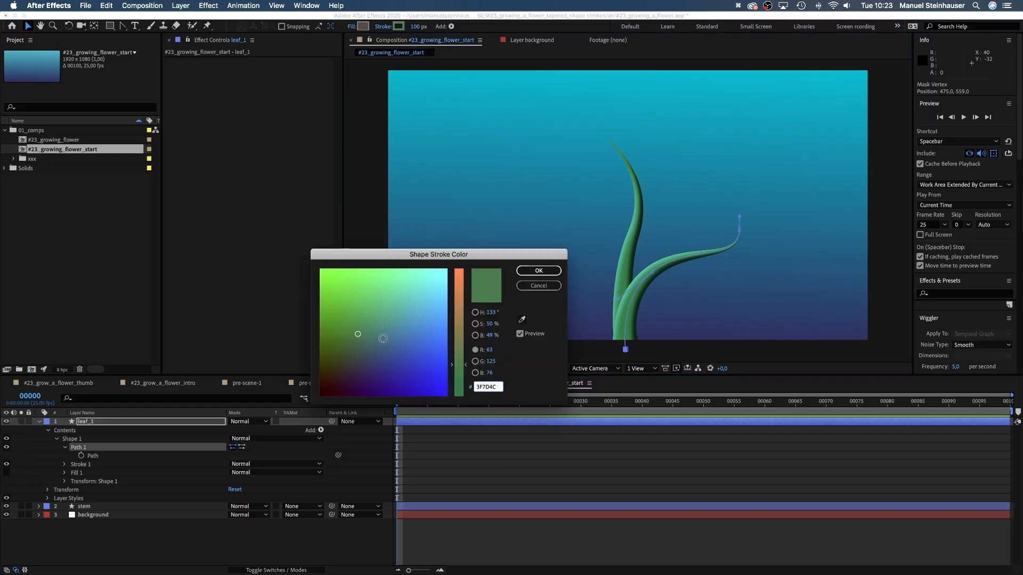
pyautogui.click(371, 307)
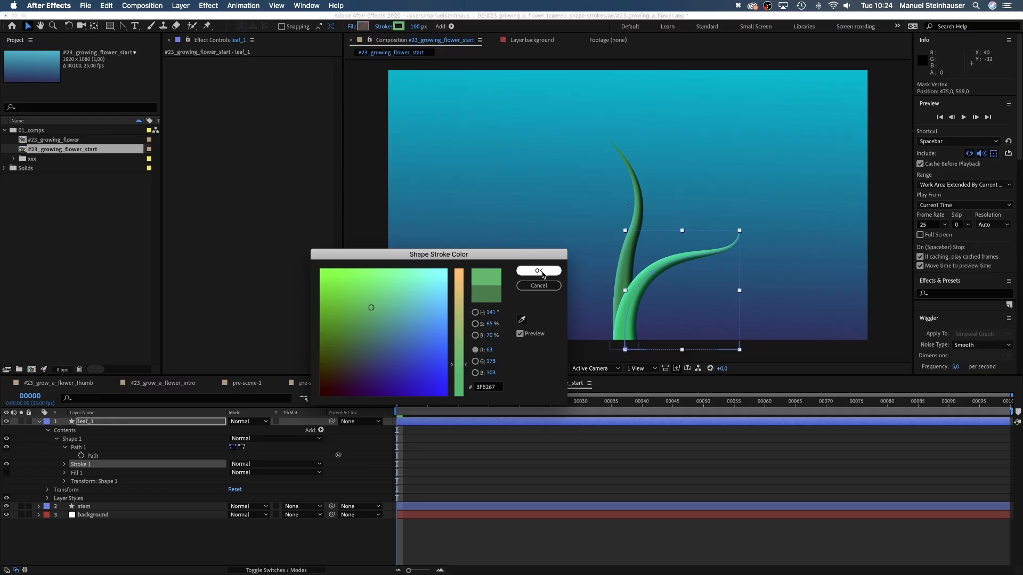
pyautogui.click(538, 270)
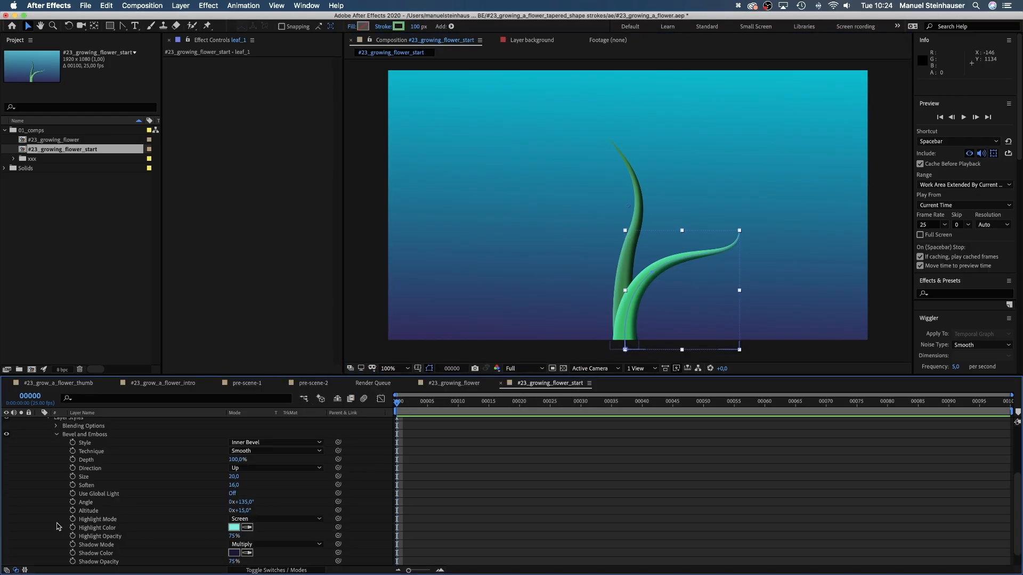
# Give leaf_1's bevel a pale yellow highlight, Size 48 and a deep blue shadow
pyautogui.click(232, 527)
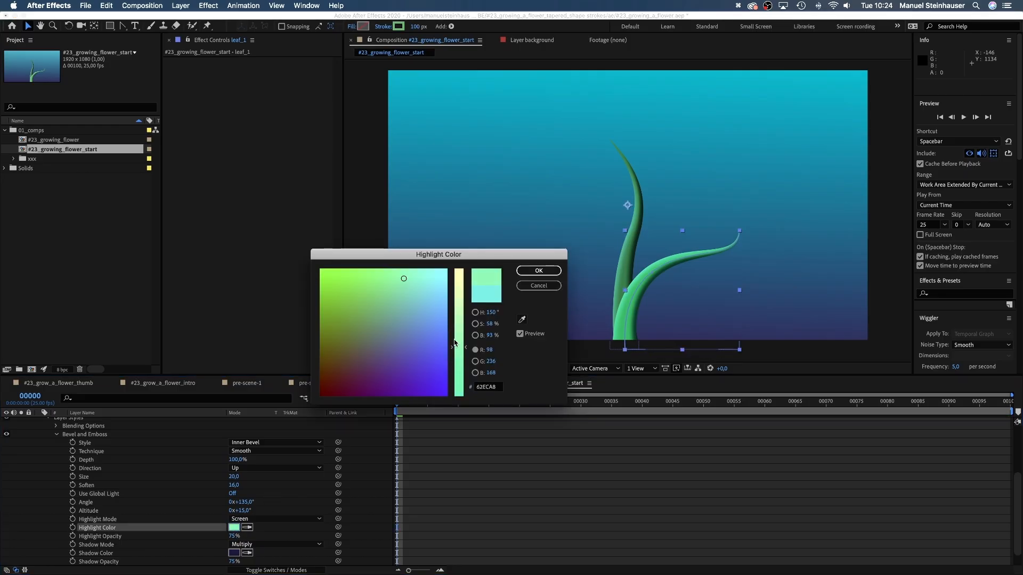
pyautogui.click(403, 276)
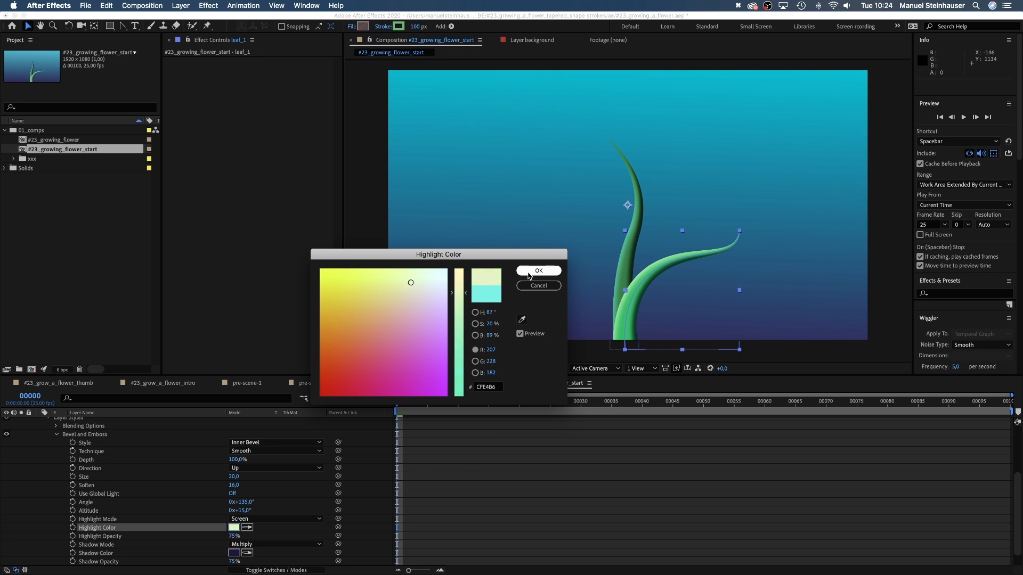
pyautogui.click(538, 270)
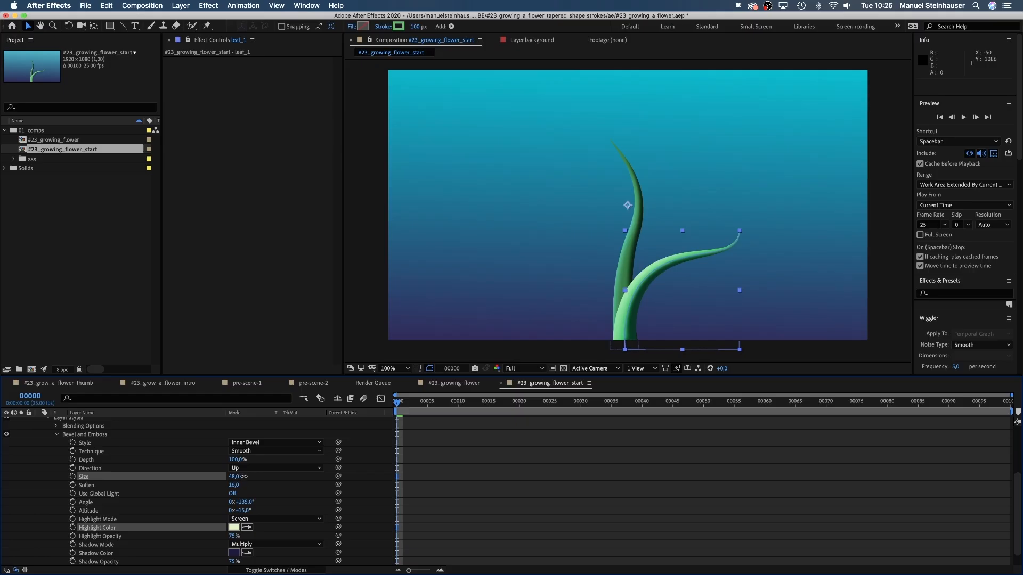
pyautogui.click(232, 554)
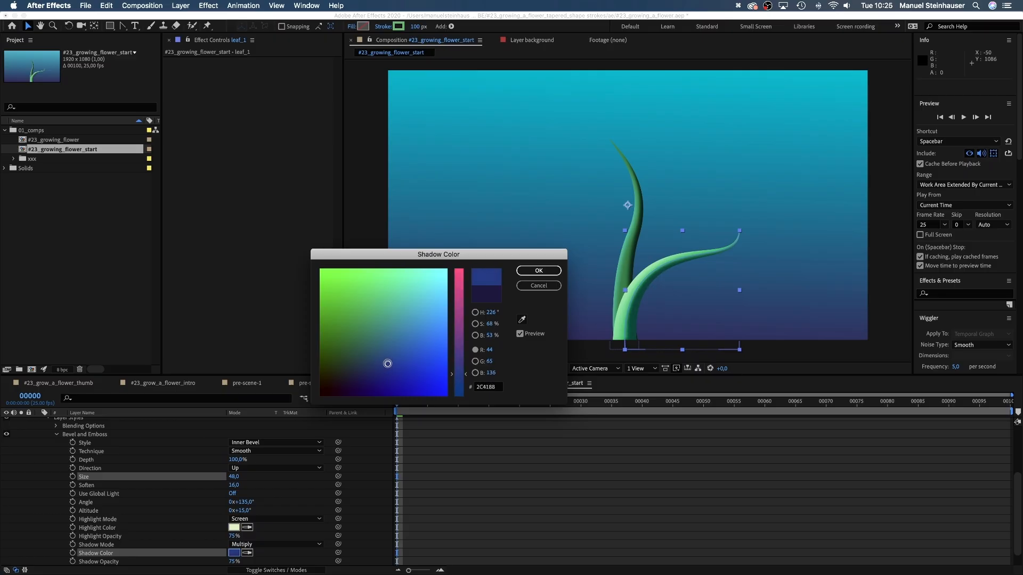
pyautogui.click(538, 271)
pyautogui.write('leaf_1_detail')
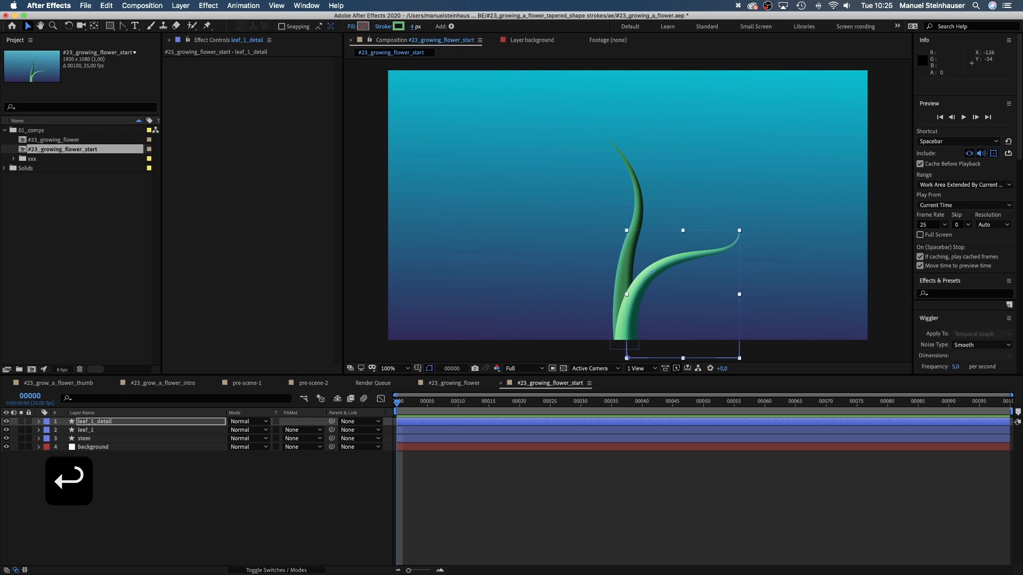
# Create leaf_1_detail with a dark purple 4 px stroke along the right leaf
pyautogui.click(398, 26)
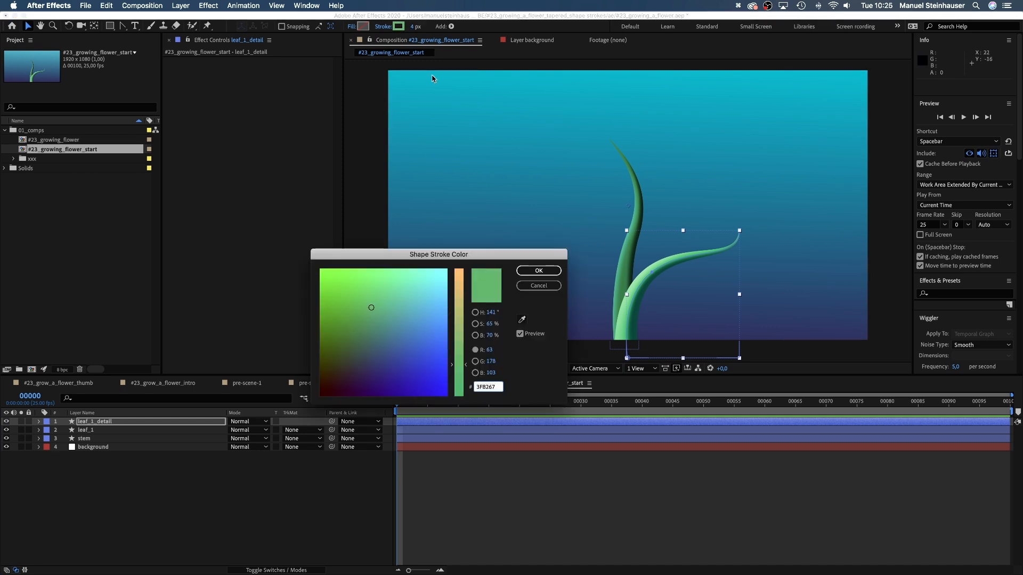
pyautogui.click(365, 379)
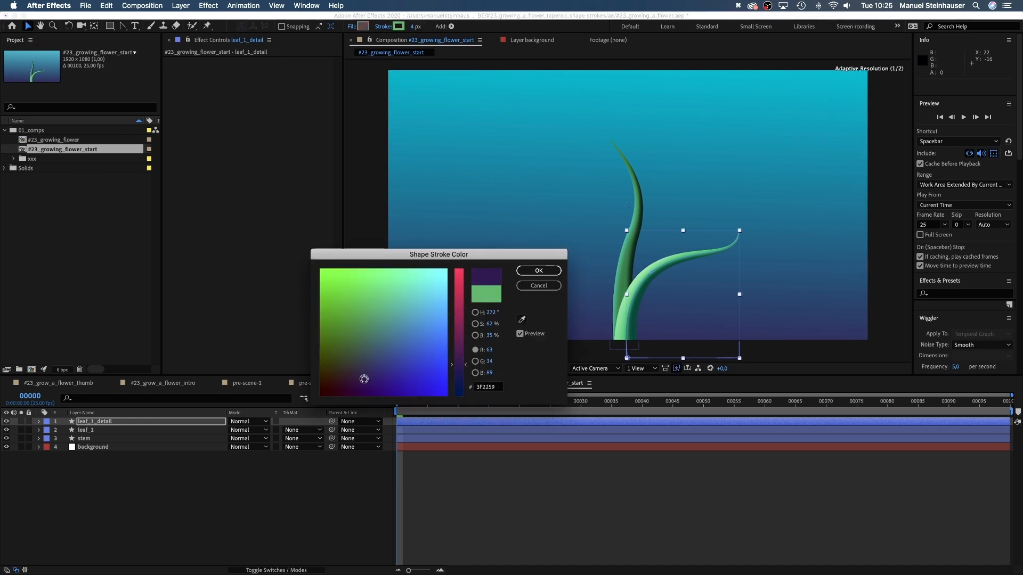
pyautogui.click(538, 270)
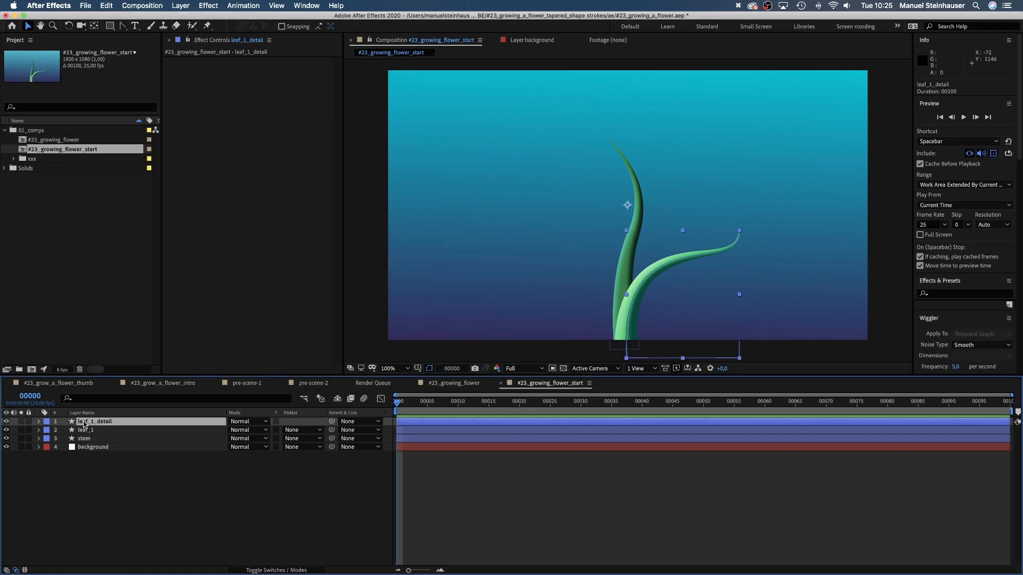
pyautogui.click(38, 422)
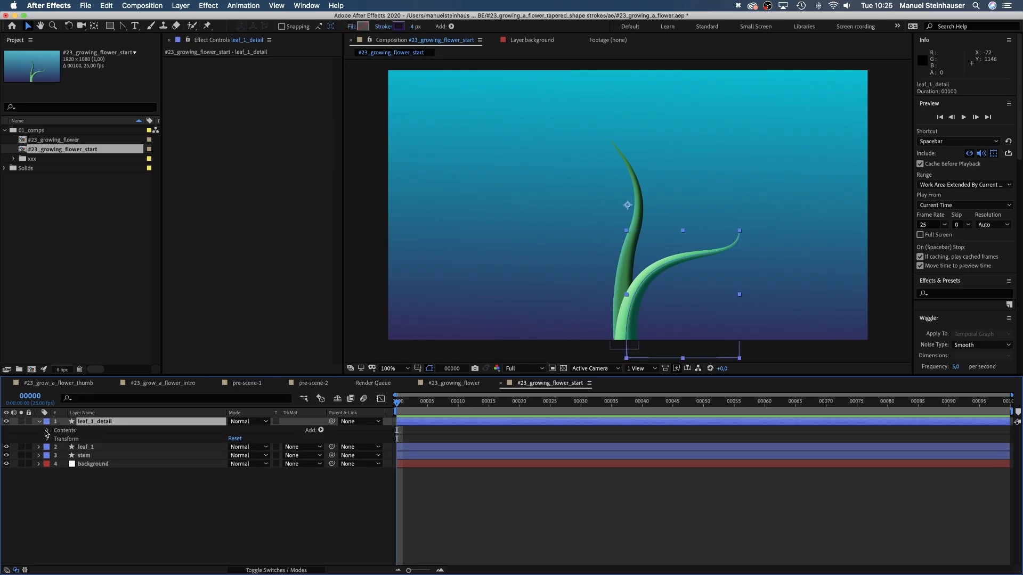
pyautogui.click(47, 431)
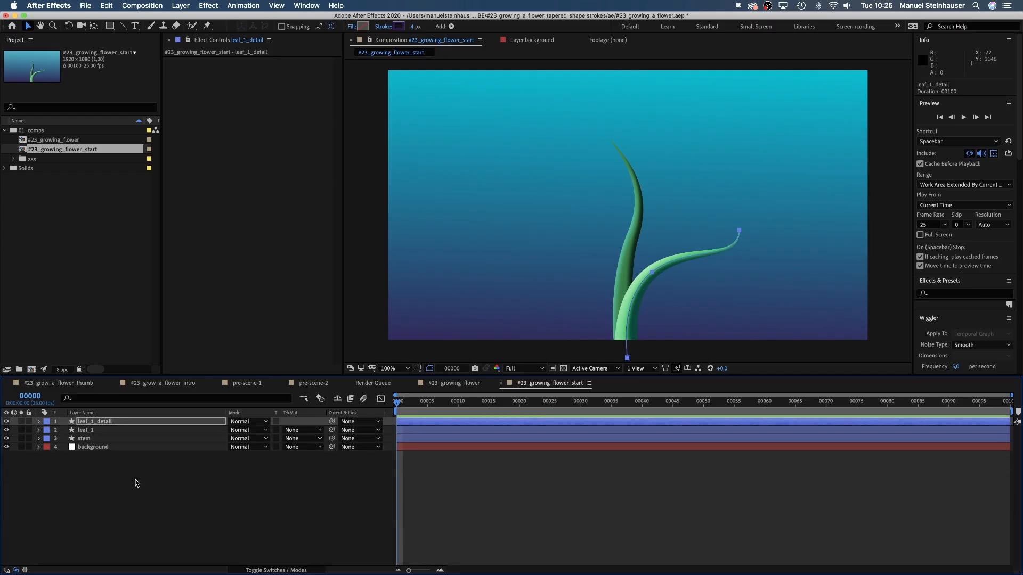
# Duplicate the leaf and detail layers and reshape the copies into leaf_2 curving left
pyautogui.press('Cmd+D')
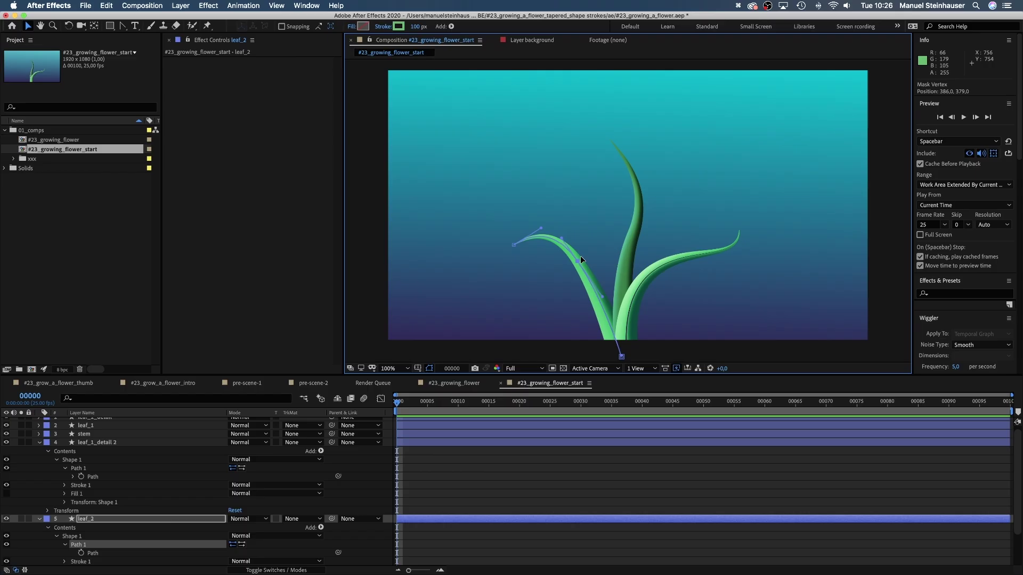
pyautogui.click(97, 443)
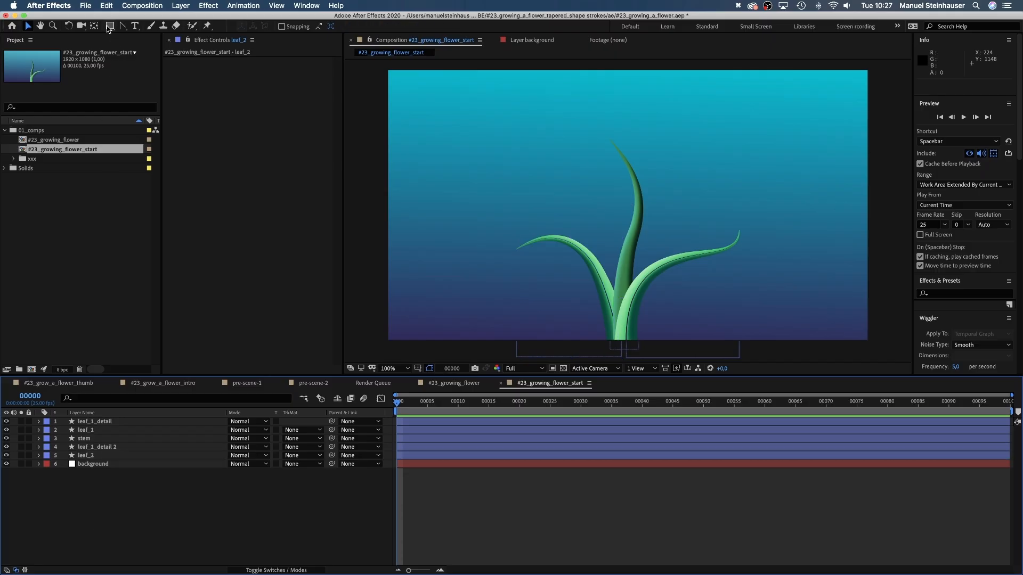
# Draw a yellow circle with no stroke, place it on the stem tip and name the layer 'flower'
pyautogui.click(110, 26)
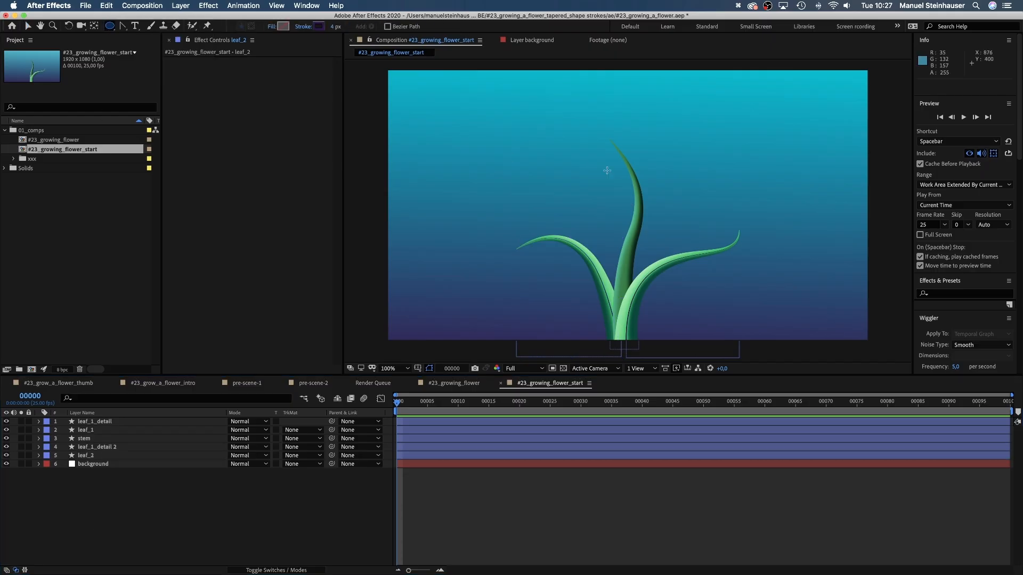
pyautogui.moveTo(586, 149); pyautogui.dragTo(611, 174)
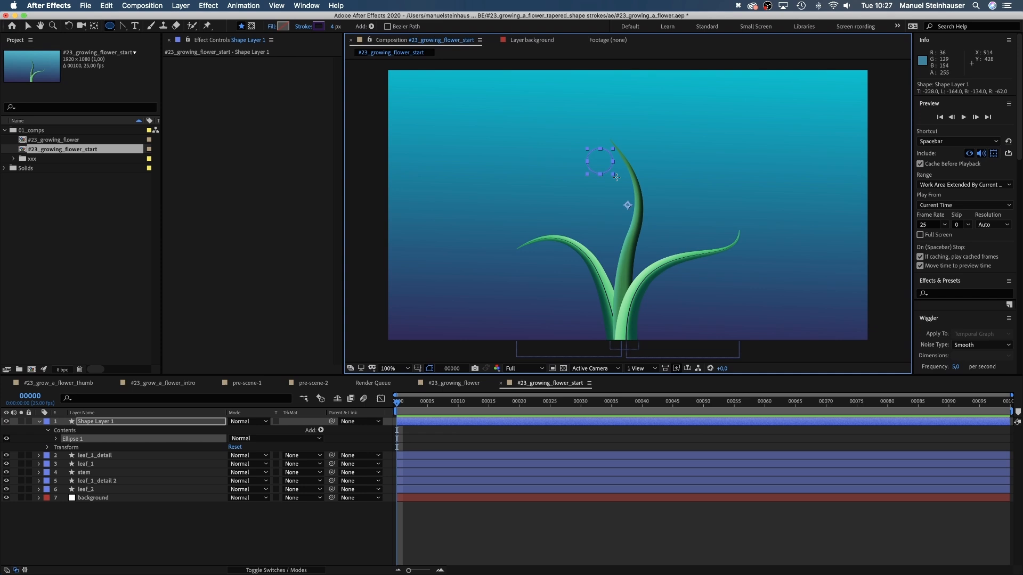
pyautogui.click(288, 27)
pyautogui.write('FFF606')
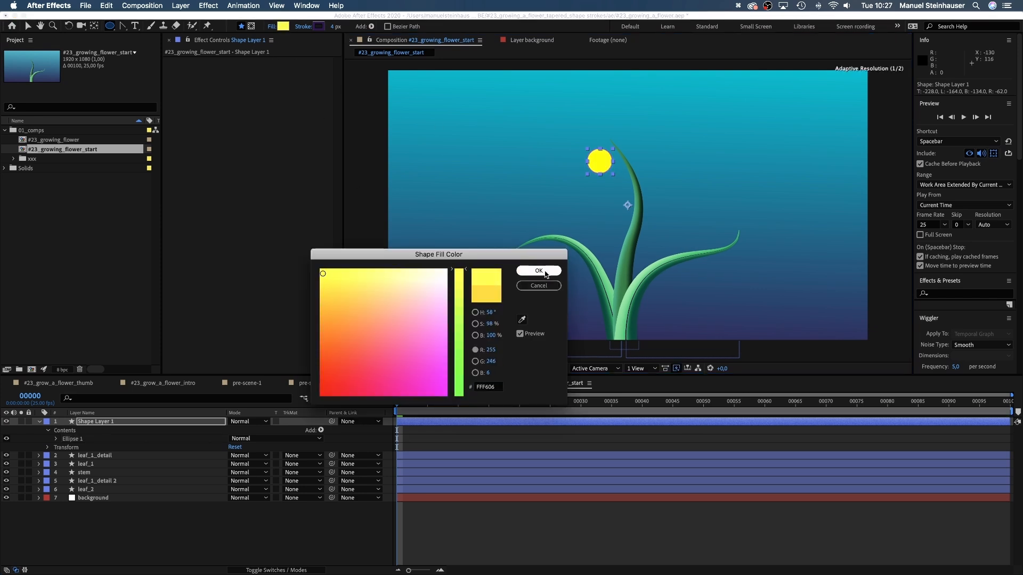
pyautogui.click(538, 270)
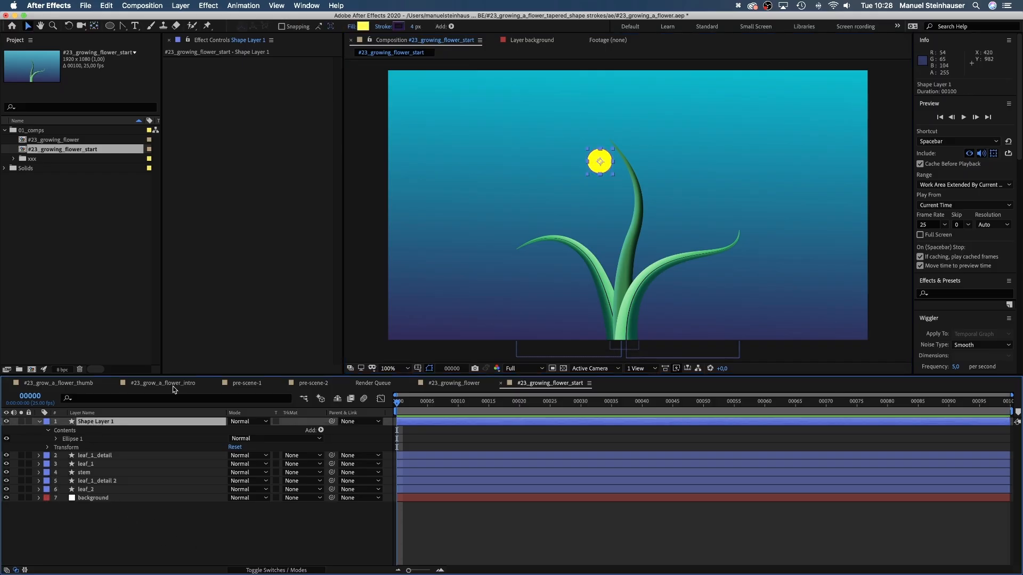
pyautogui.moveTo(599, 162); pyautogui.dragTo(606, 147)
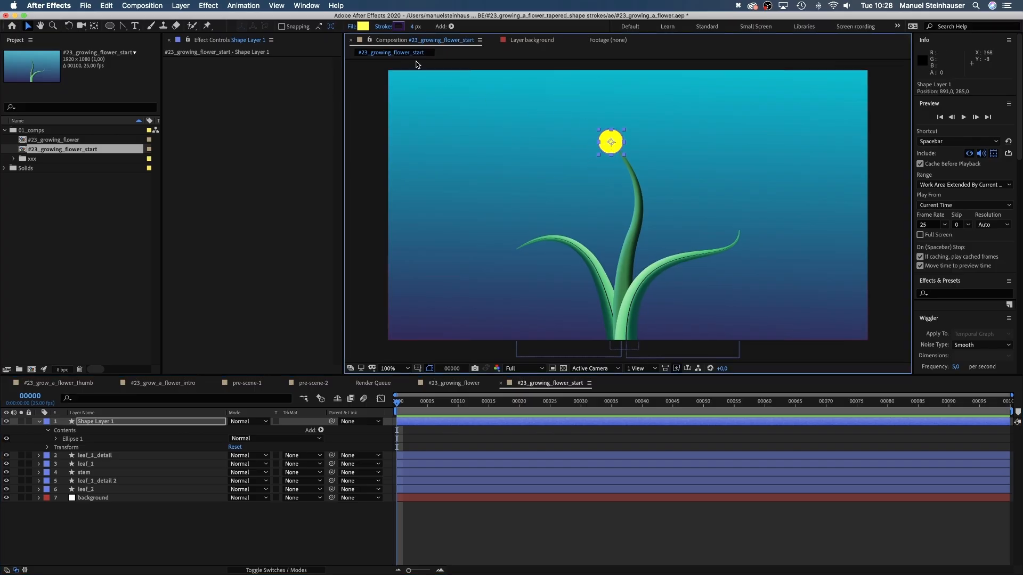
pyautogui.click(396, 26)
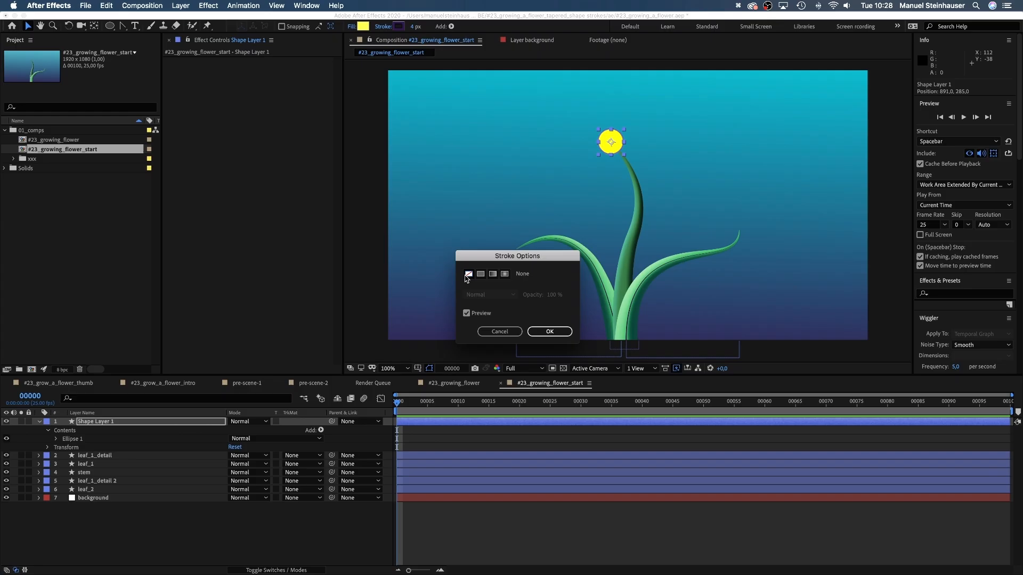
pyautogui.click(549, 332)
pyautogui.write('flower')
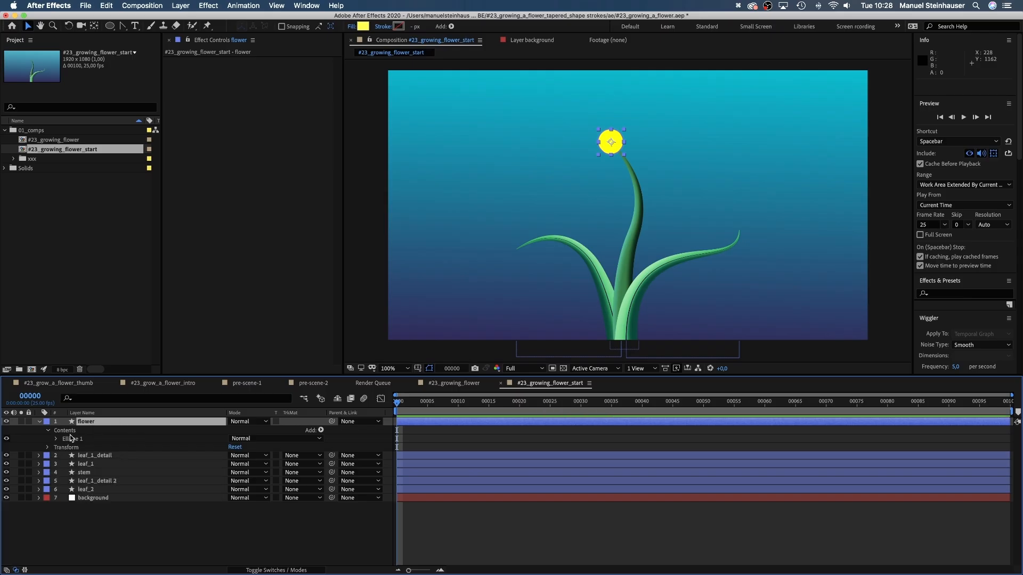
# Add Bevel and Emboss to the flower layer with an orange Shadow Color
pyautogui.rightClick(86, 421)
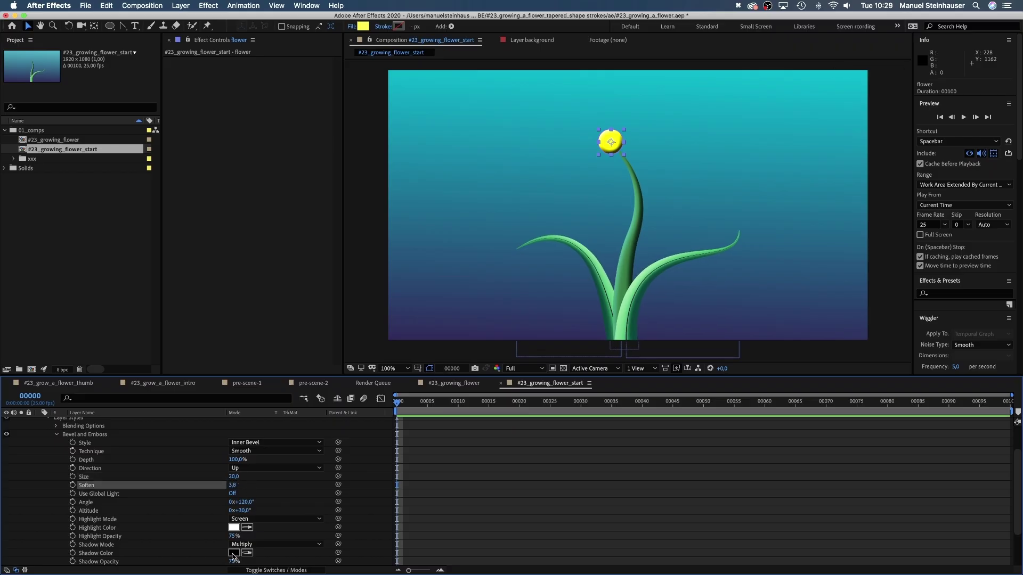
pyautogui.click(233, 553)
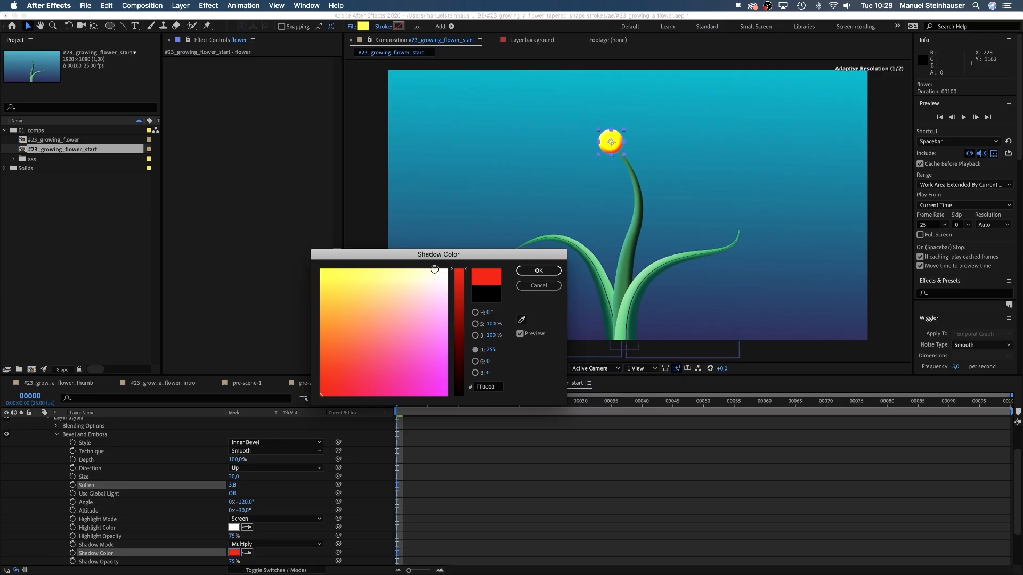
pyautogui.click(332, 327)
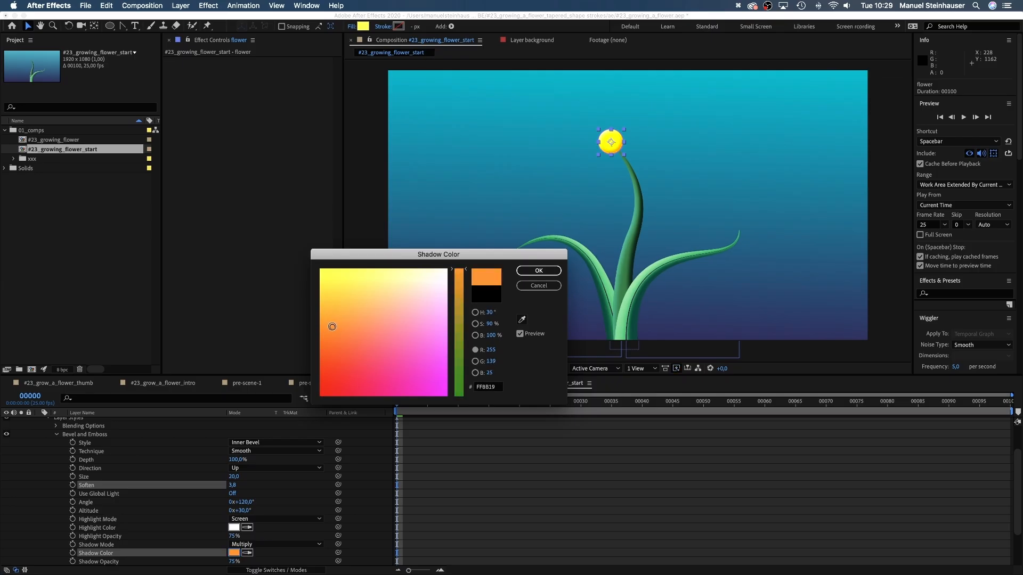
pyautogui.click(538, 270)
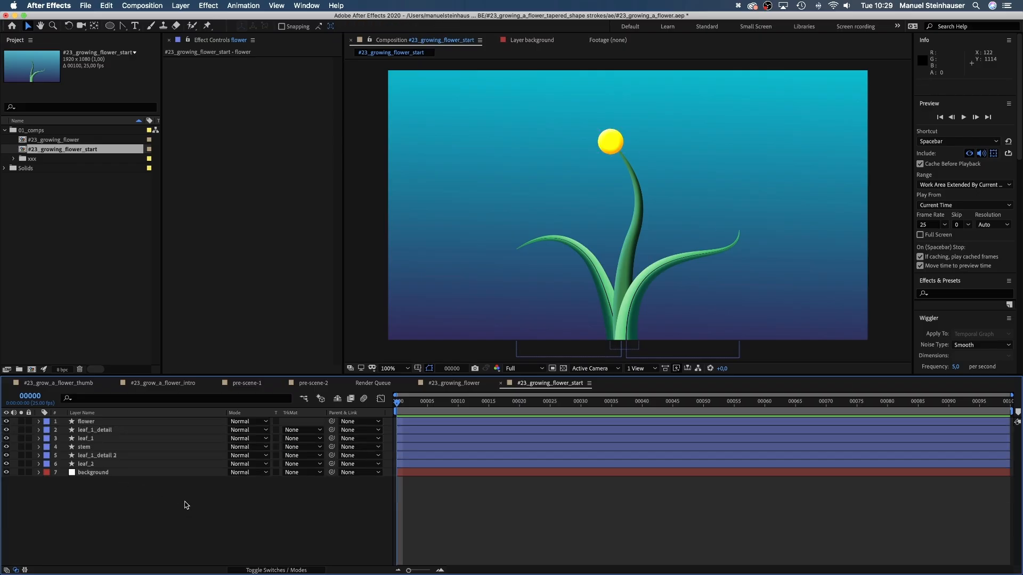
# Draw the petales shape with the pen, fill off and white stroke, and reach its Bevel and Emboss layer style
pyautogui.click(180, 5)
pyautogui.write('petales')
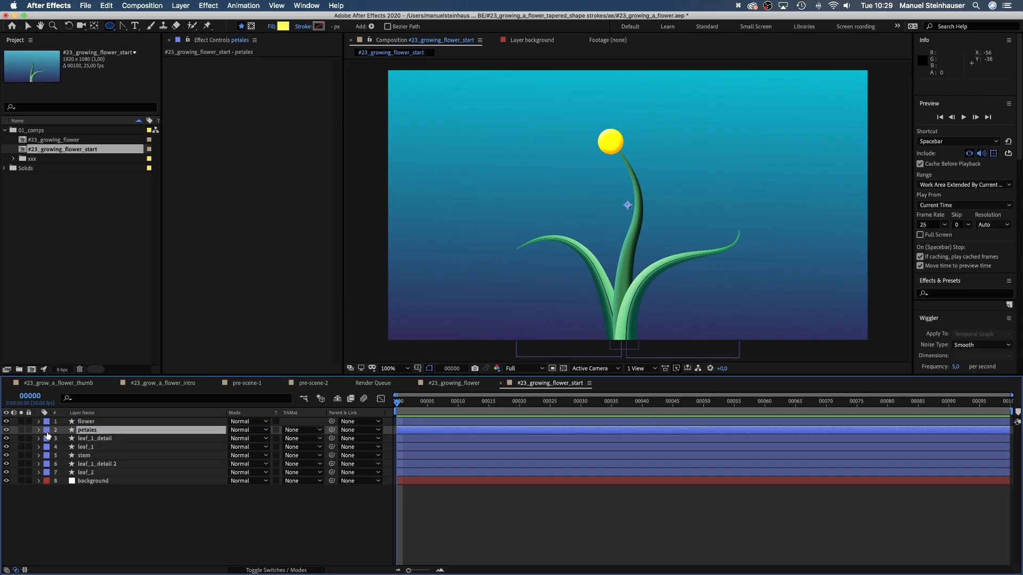
pyautogui.click(38, 429)
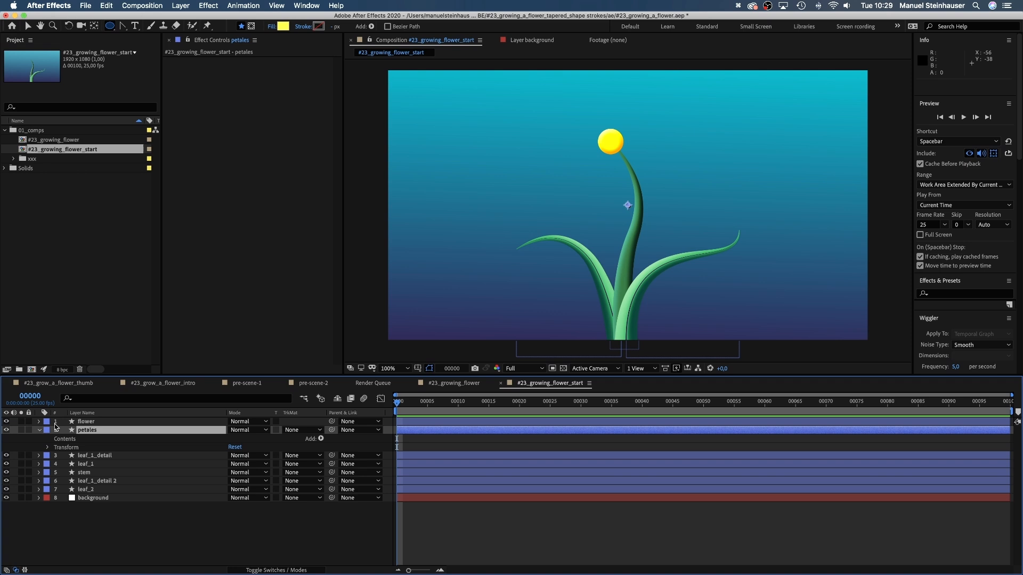
pyautogui.click(151, 28)
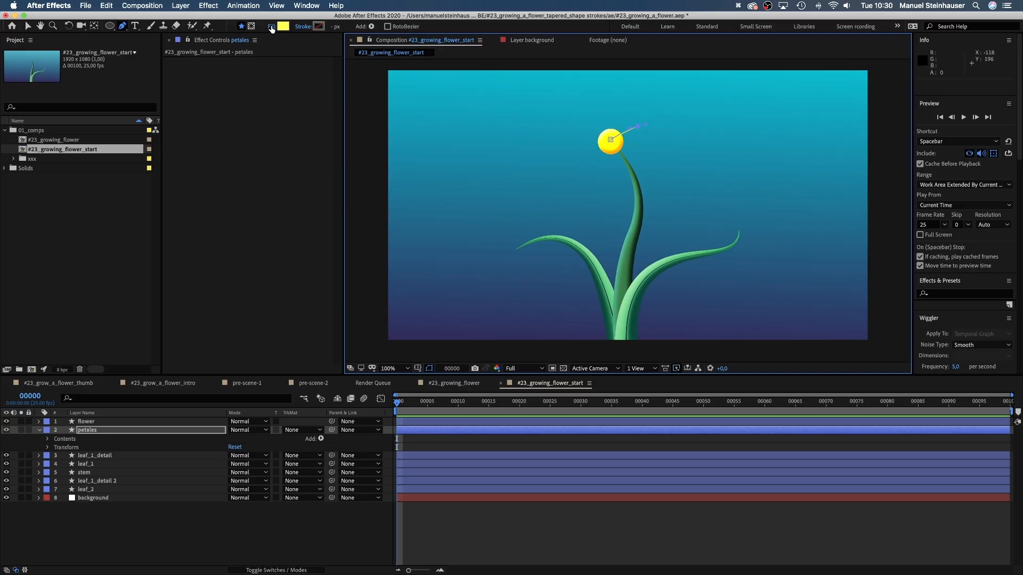
pyautogui.click(285, 26)
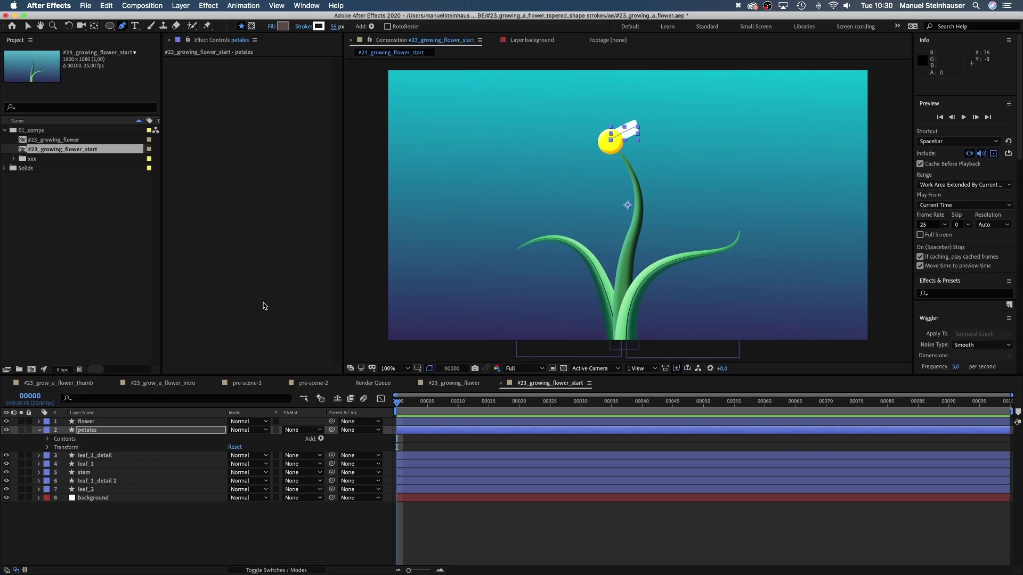
pyautogui.click(48, 439)
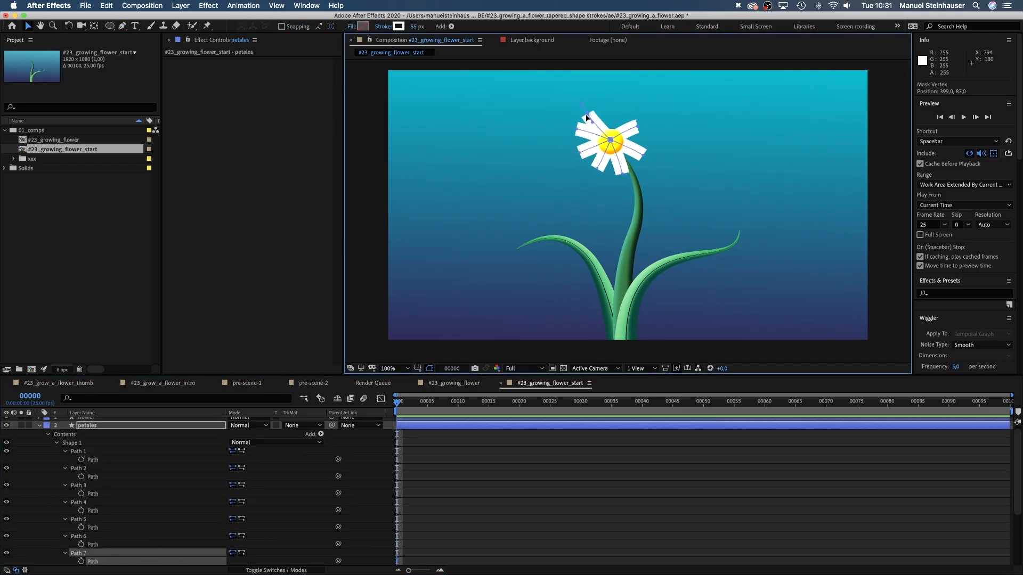
pyautogui.scroll(-3)
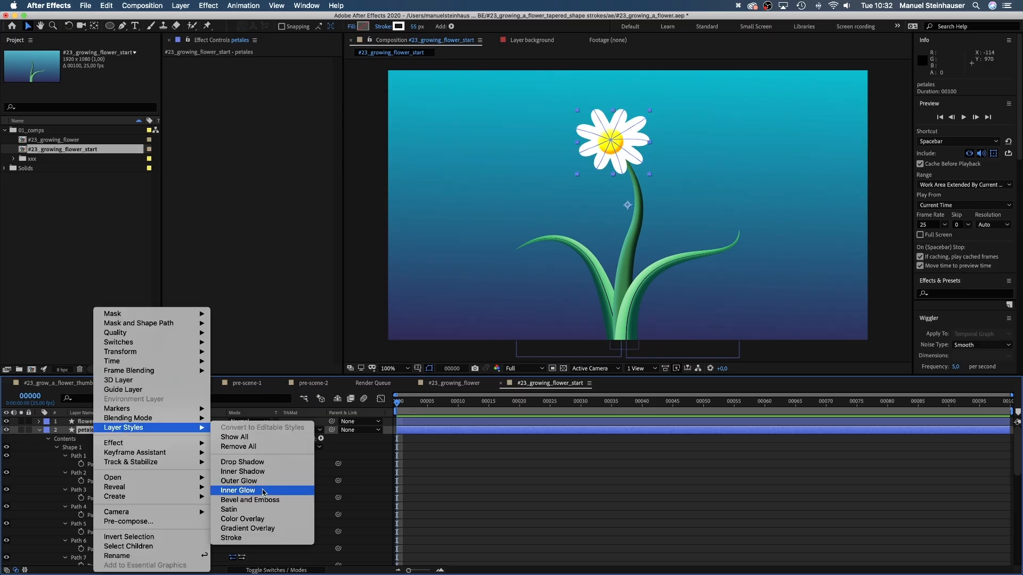
# Apply Bevel and Emboss to the petals with a pink shadow colour, size 17, soften 14 and angle 131°
pyautogui.click(249, 500)
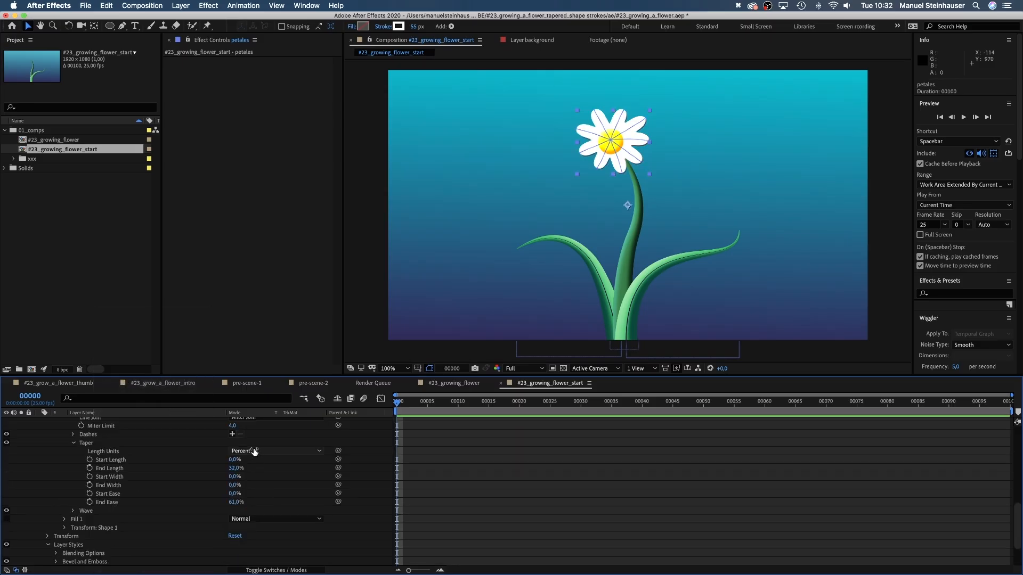
pyautogui.scroll(-3)
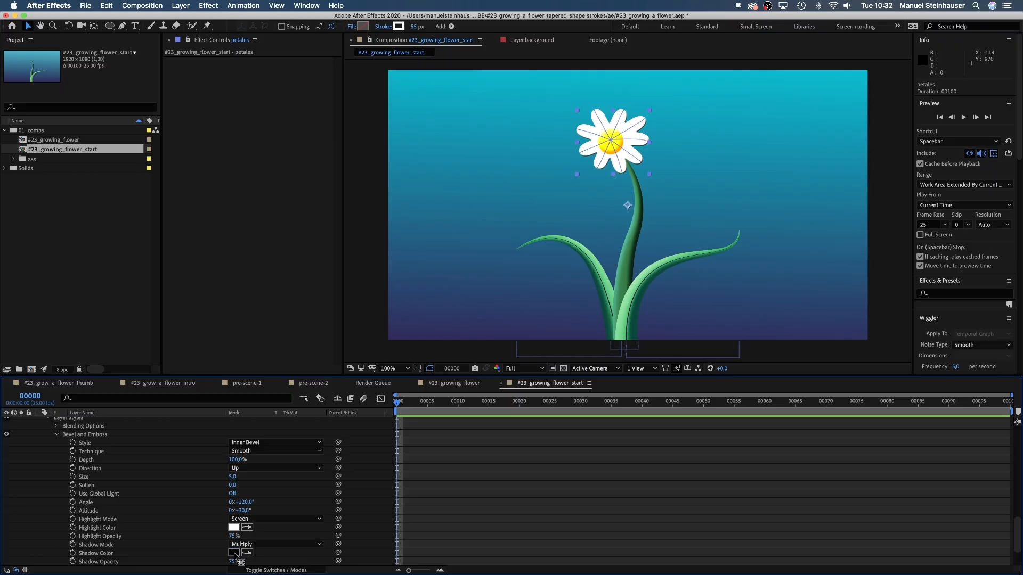
pyautogui.click(232, 553)
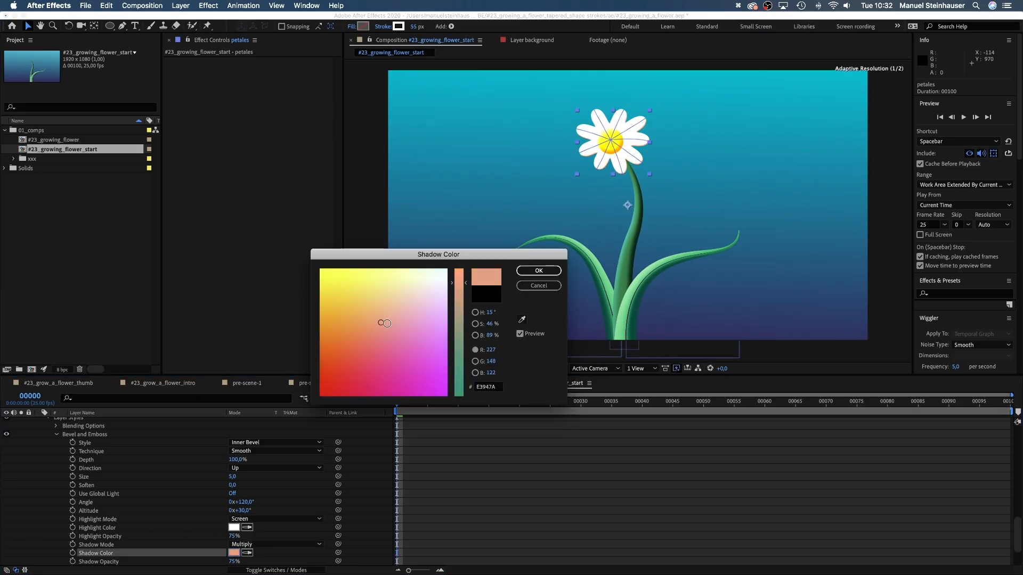
pyautogui.click(538, 270)
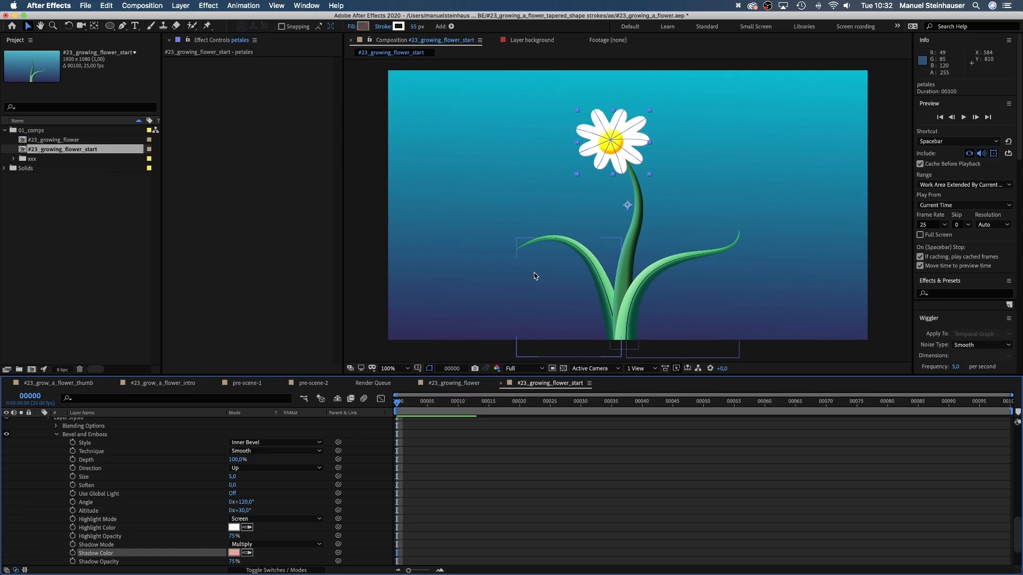
pyautogui.moveTo(234, 476); pyautogui.dragTo(248, 476)
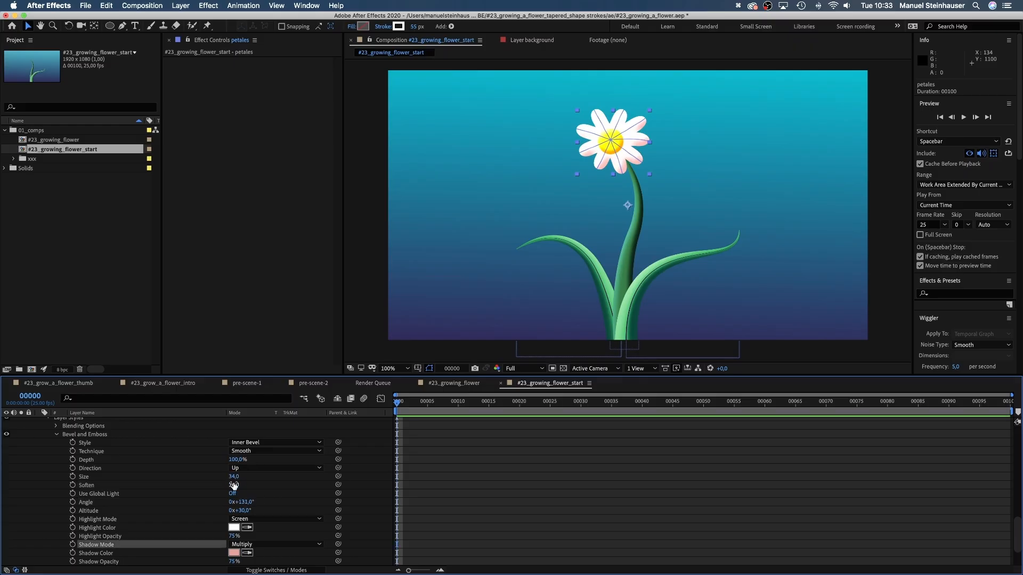
pyautogui.moveTo(234, 476); pyautogui.dragTo(225, 481)
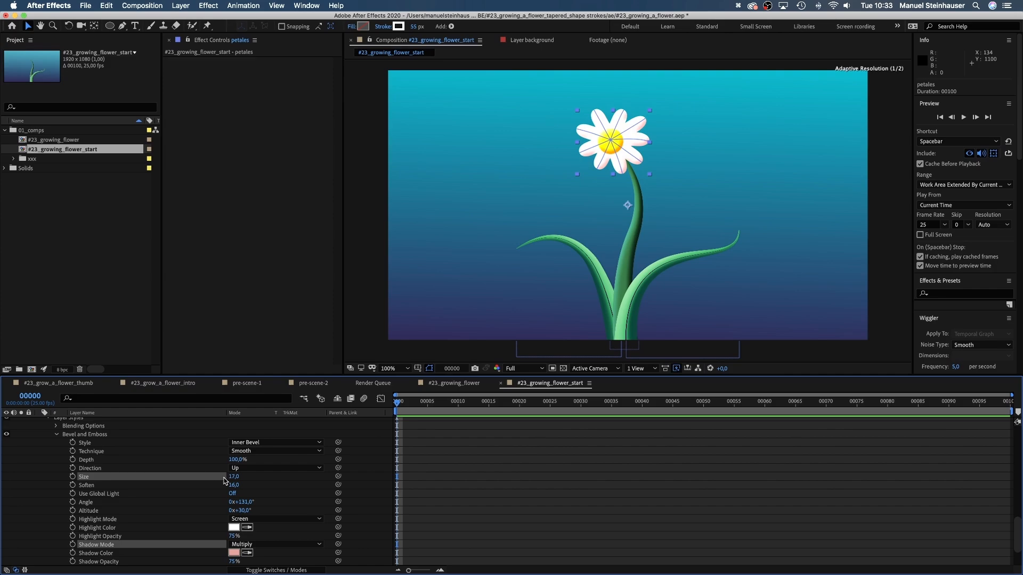
pyautogui.click(84, 456)
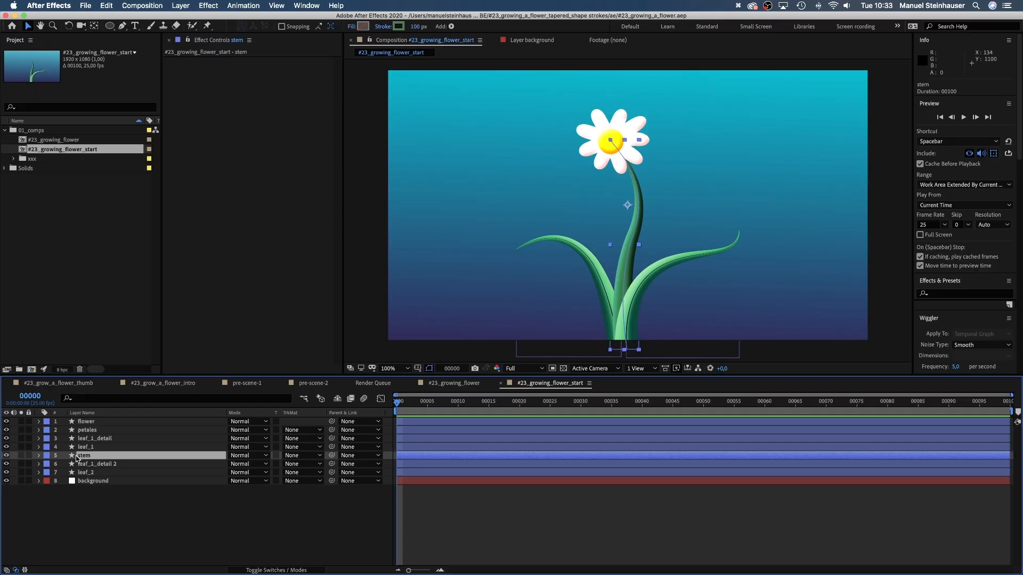
# Add Trim Paths to the stem layer and keyframe its End at frame 0 so the stroke starts hidden
pyautogui.click(38, 455)
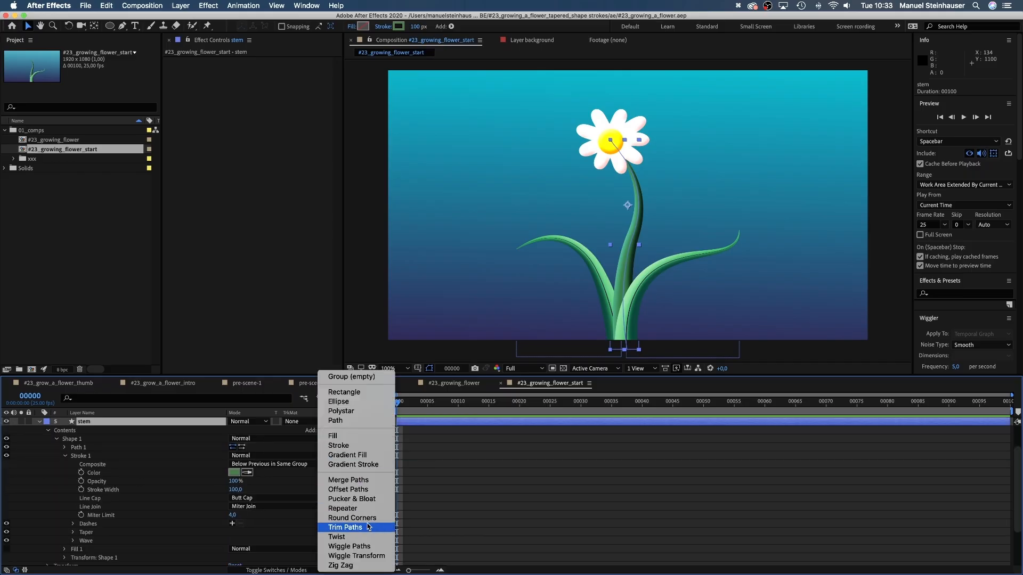
pyautogui.click(344, 528)
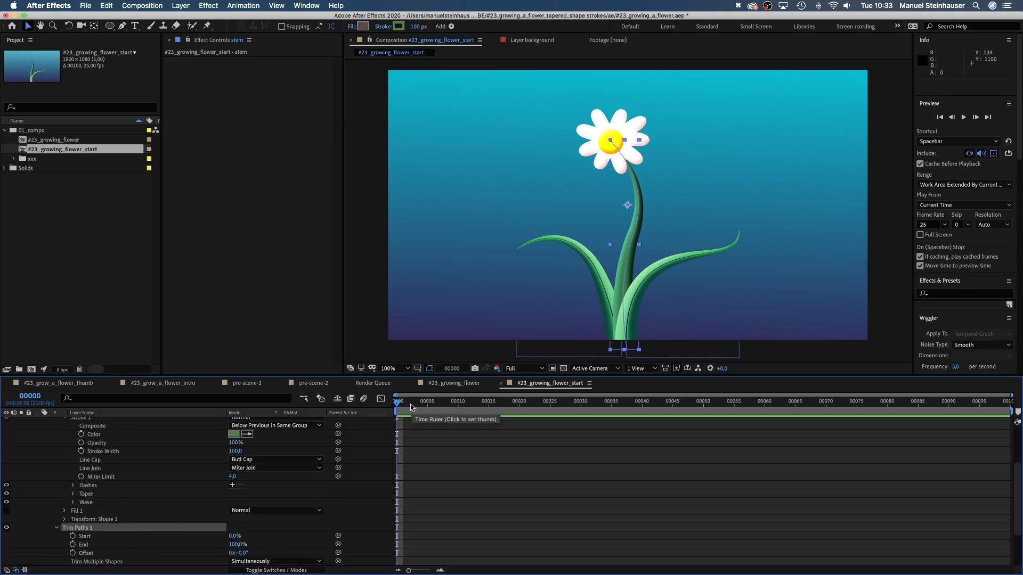
pyautogui.click(469, 401)
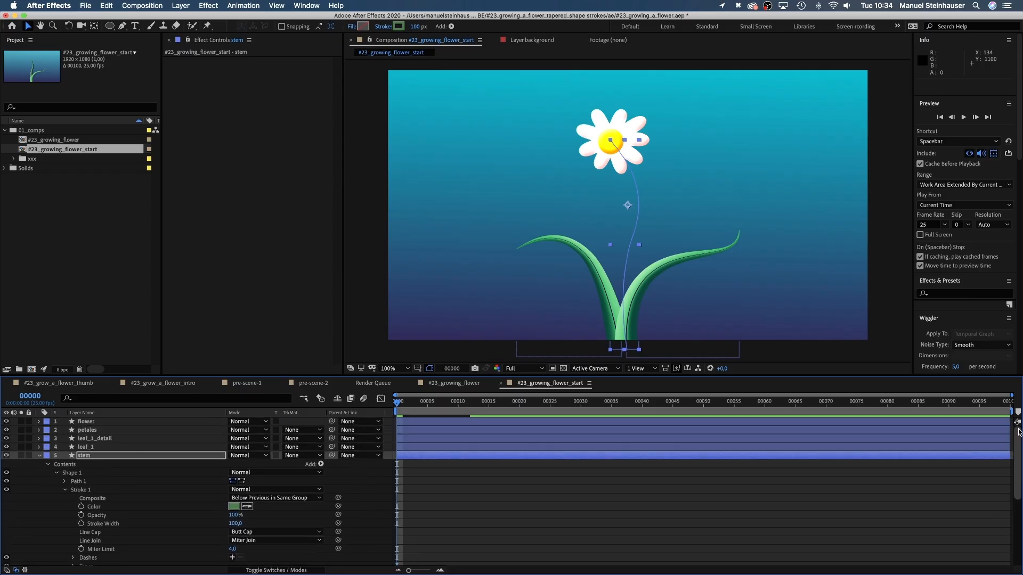
# Keyframe the stem's Path at frame 24, reshape it shorter at frame 0, and ease it in the Graph Editor
pyautogui.click(78, 481)
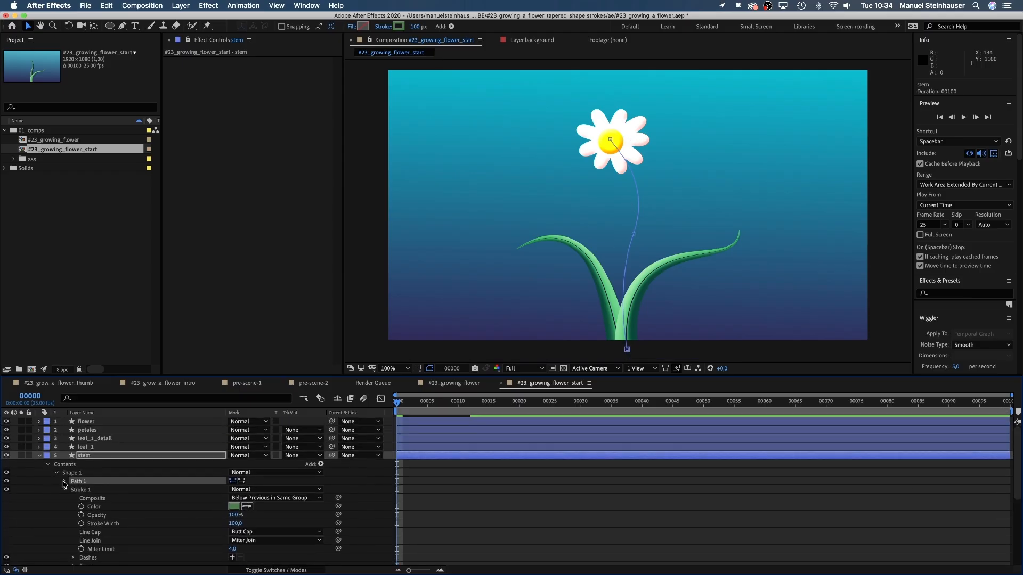
pyautogui.click(465, 401)
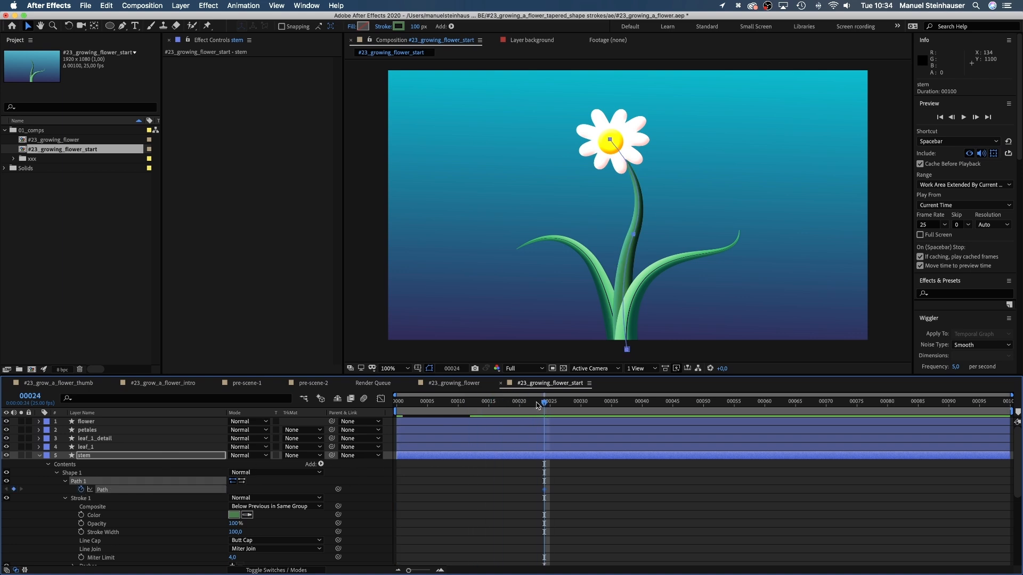
pyautogui.click(394, 408)
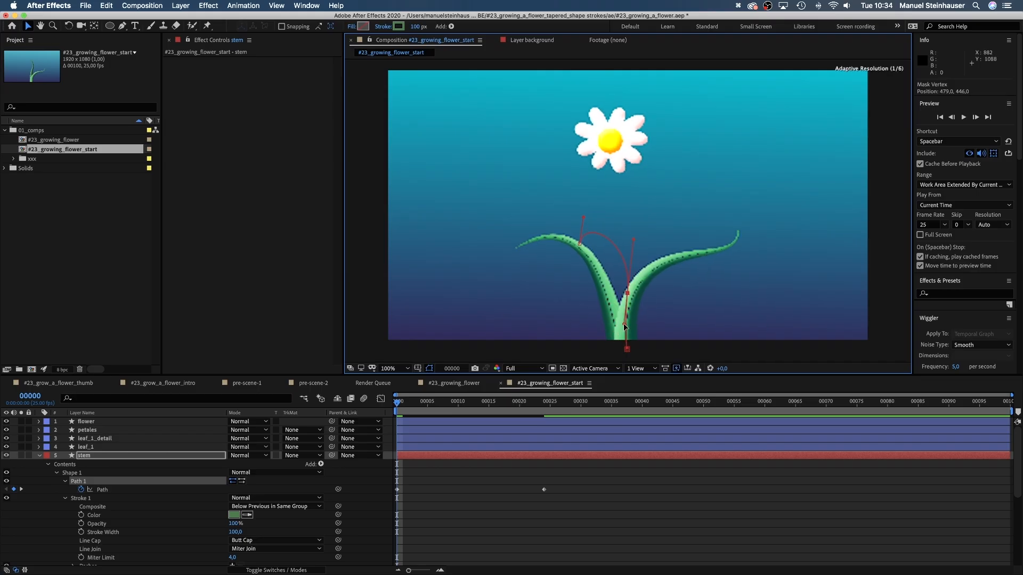
pyautogui.click(399, 401)
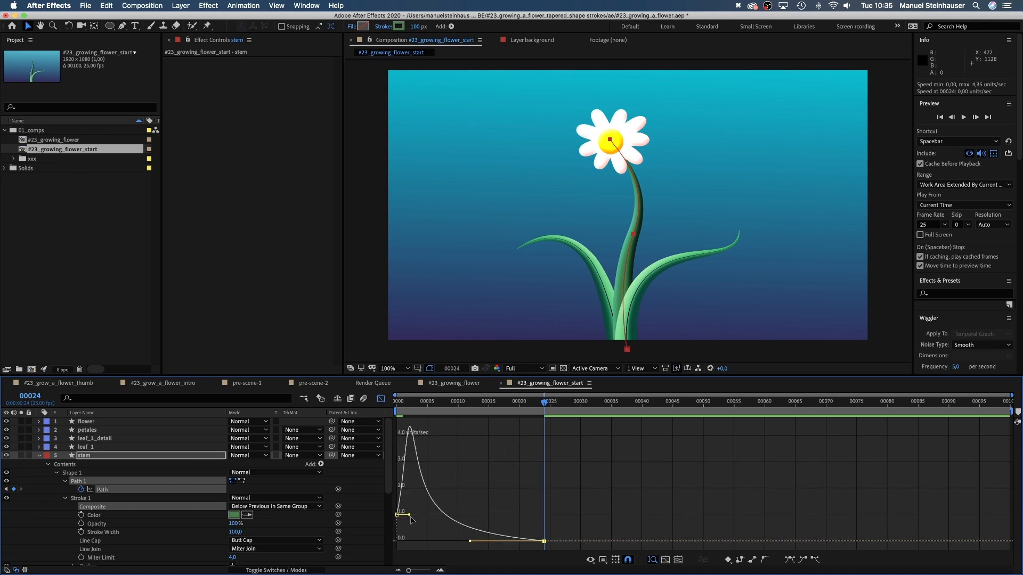
# Add Trim Paths to leaf_1_detail and leaf_1, keyframing leaf_1's trim End at 0% around frame 3
pyautogui.click(395, 400)
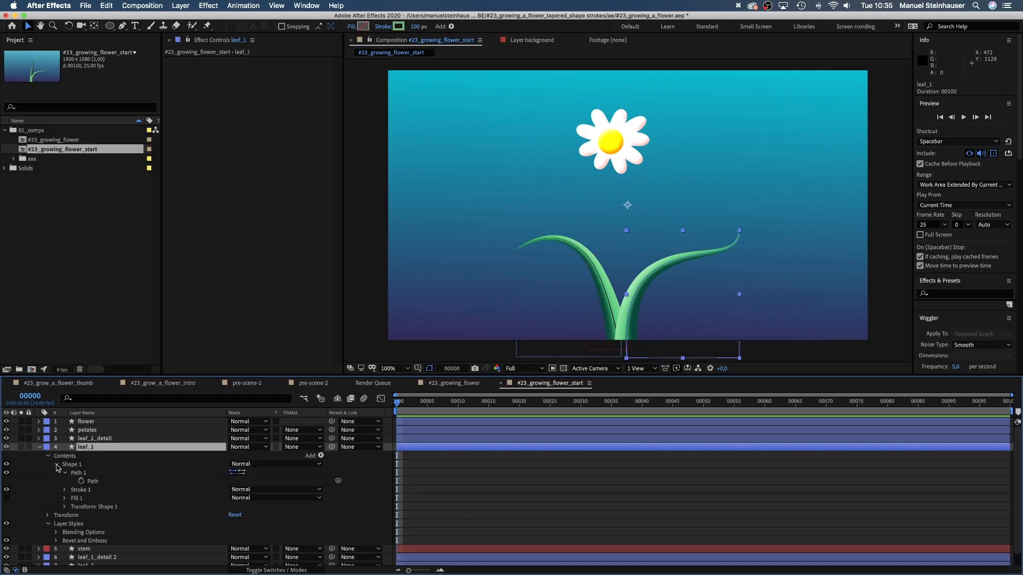
pyautogui.click(321, 456)
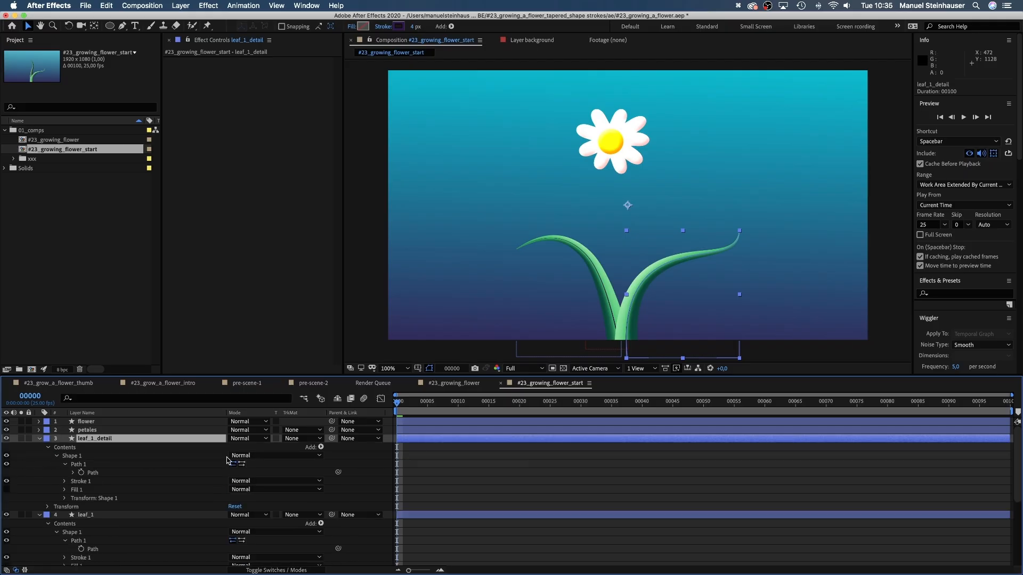
pyautogui.click(321, 447)
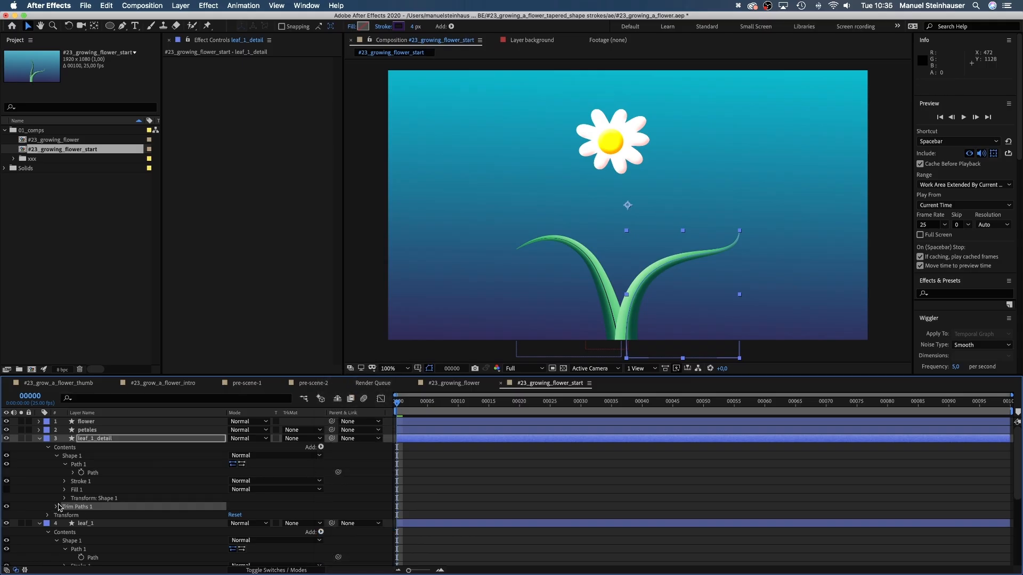
pyautogui.click(58, 507)
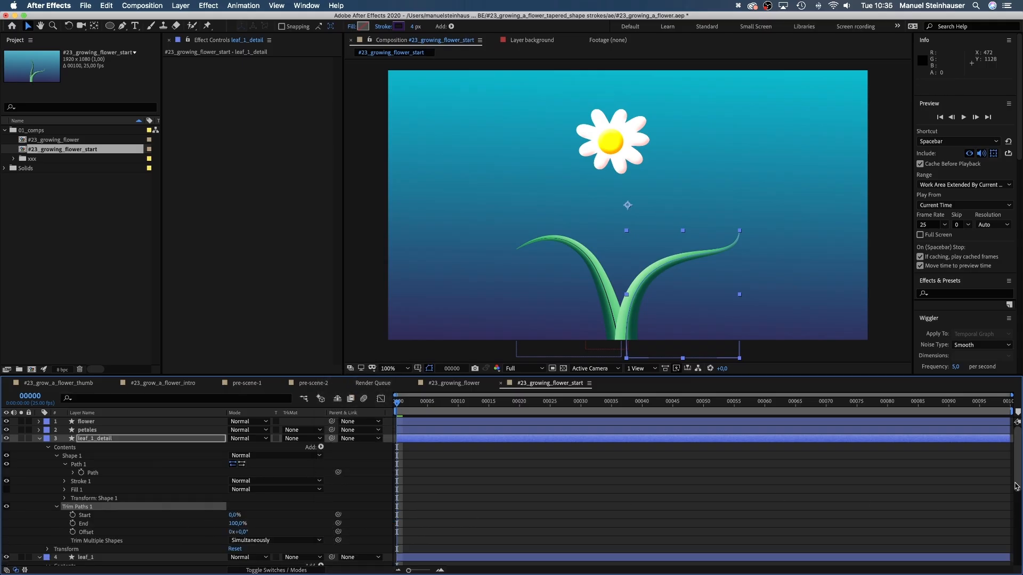
pyautogui.scroll(-3)
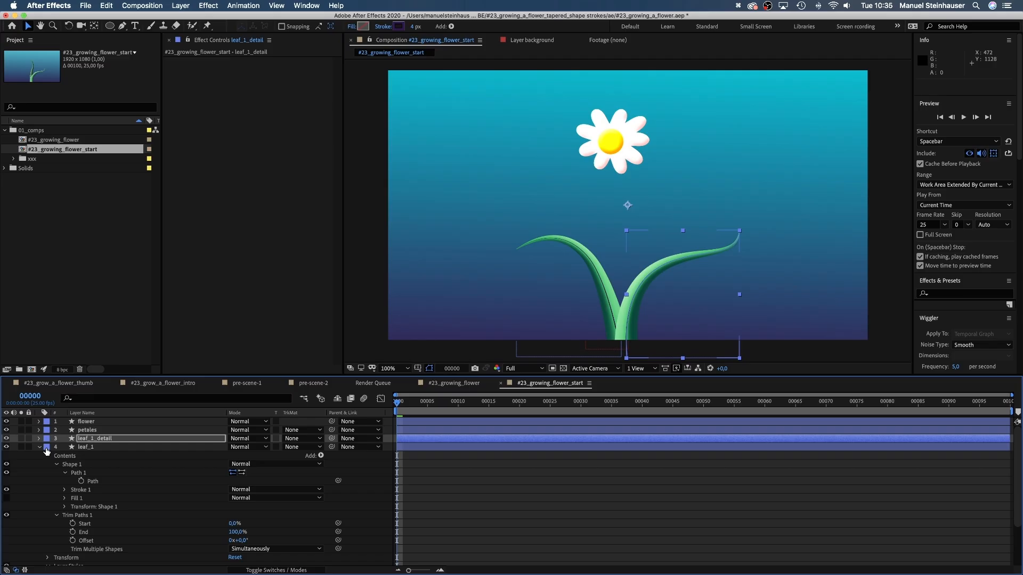
pyautogui.click(420, 401)
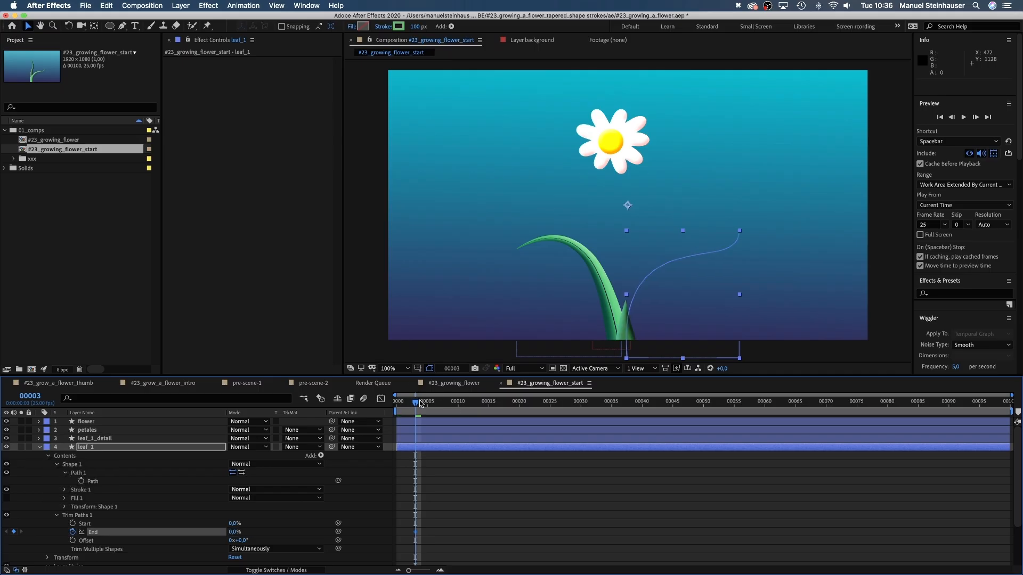
# Make leaf_1's trim End 100% at frame 15, keyframe its Path at frame 28, reshape at frame 3, label it Red
pyautogui.click(489, 400)
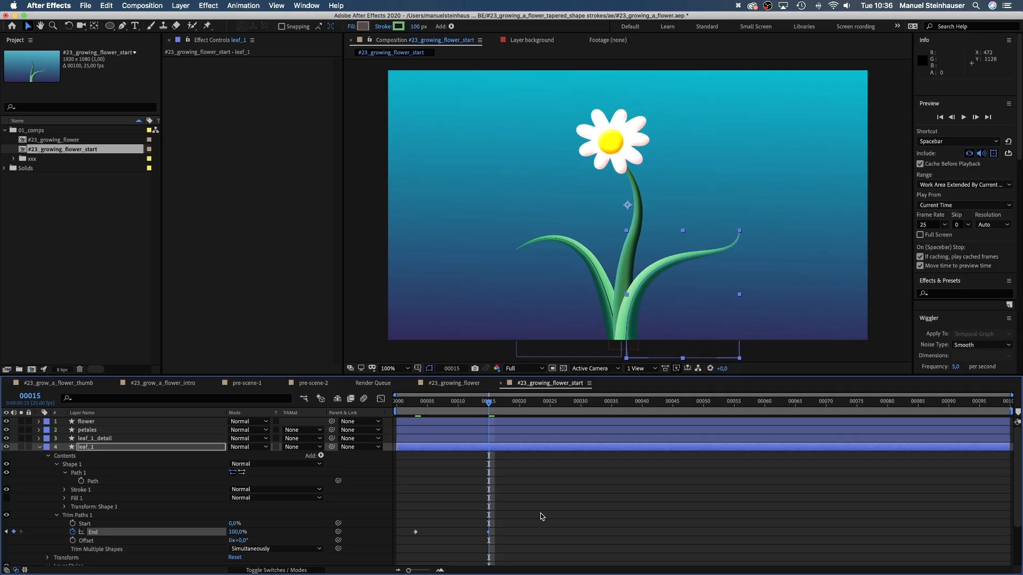
pyautogui.rightClick(84, 533)
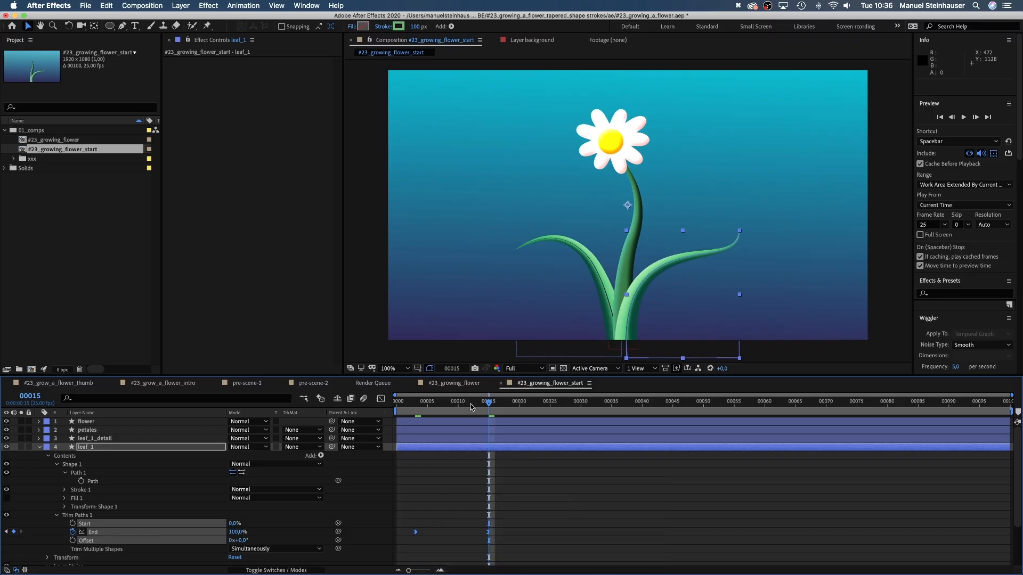
pyautogui.click(549, 412)
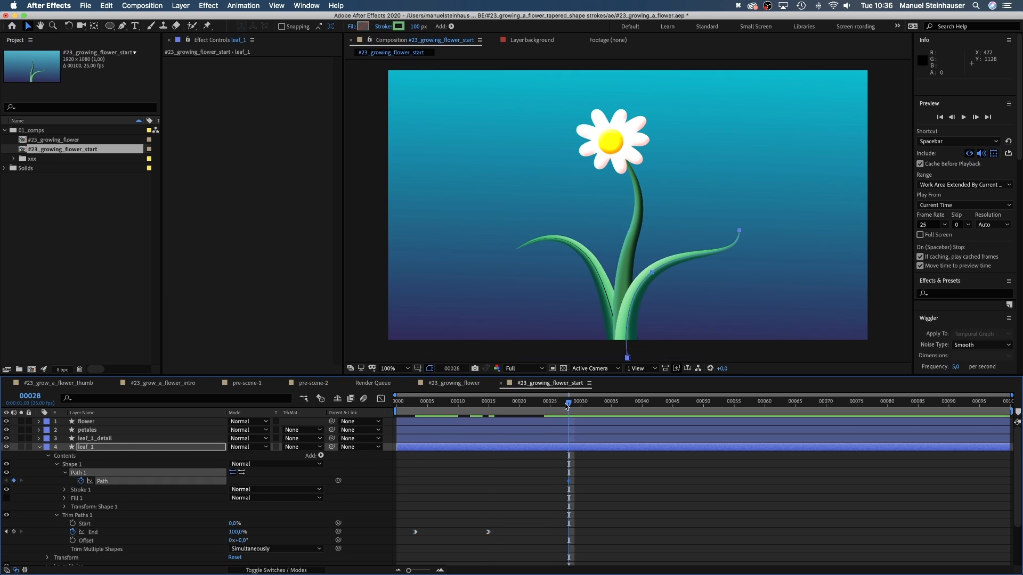
pyautogui.click(414, 401)
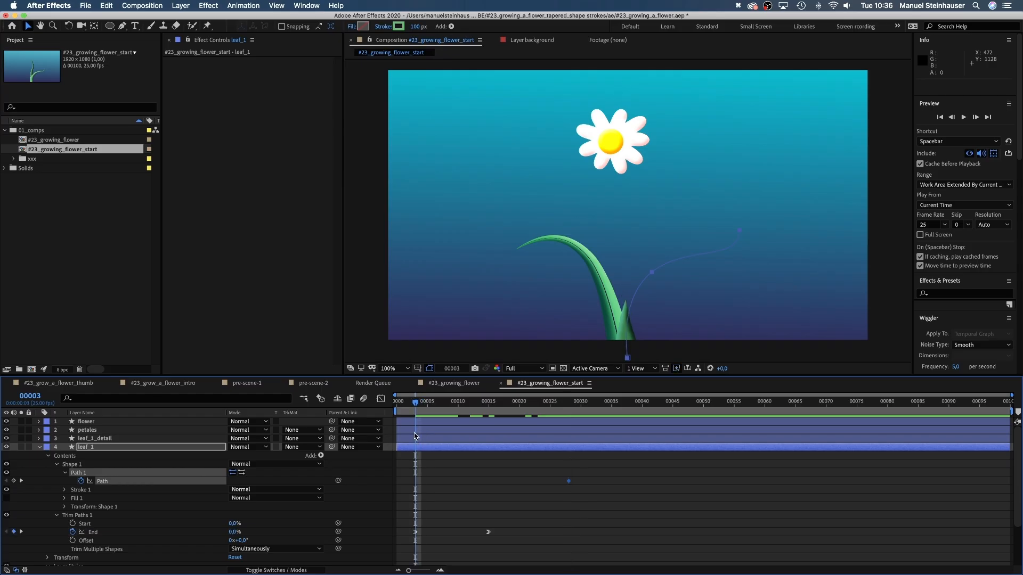
pyautogui.rightClick(30, 447)
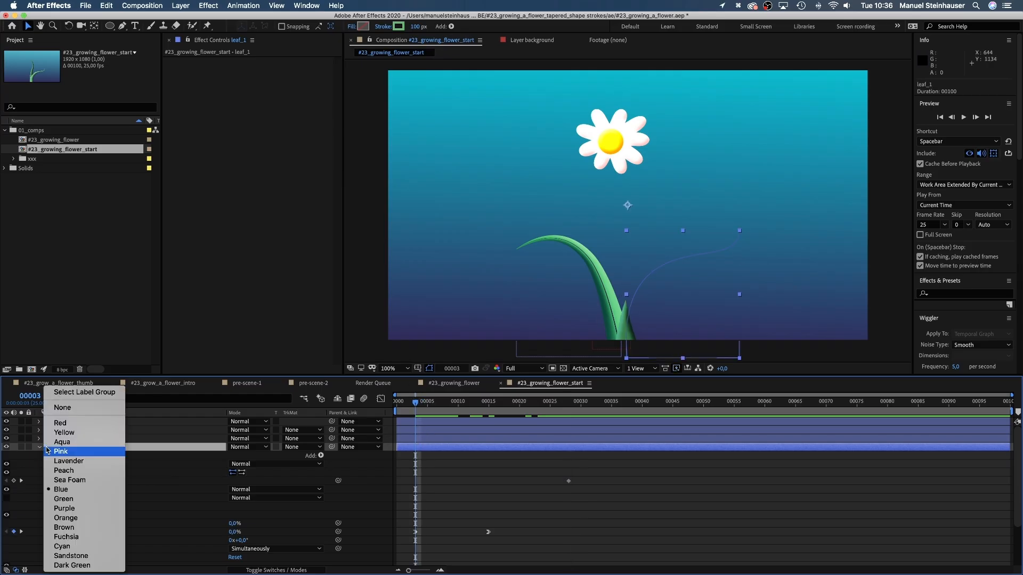
pyautogui.click(61, 452)
pyautogui.write('leaf_2')
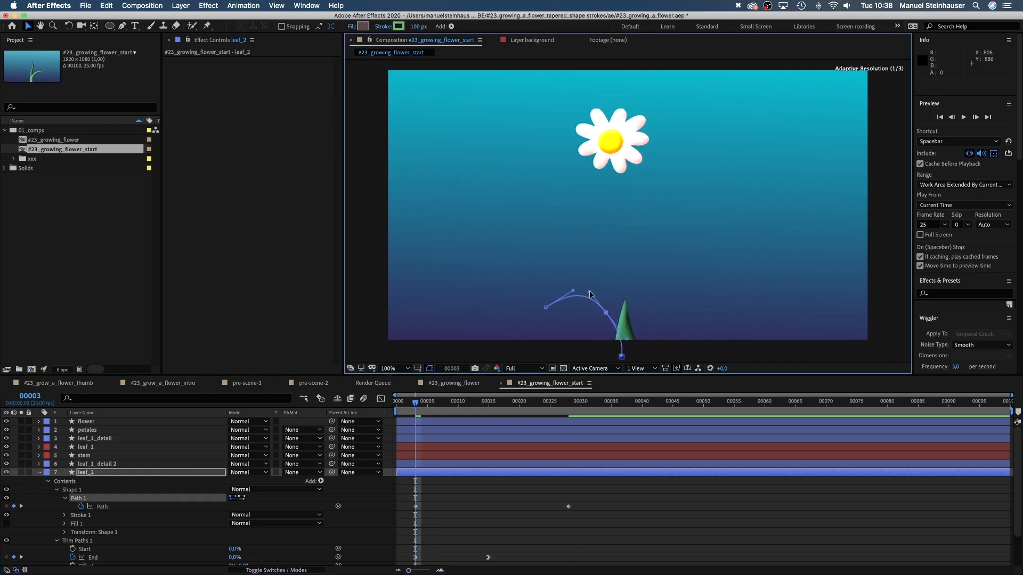
# Copy leaf_1's trim and path keyframes onto leaf_2 and adjust its path at frame 3
pyautogui.click(481, 412)
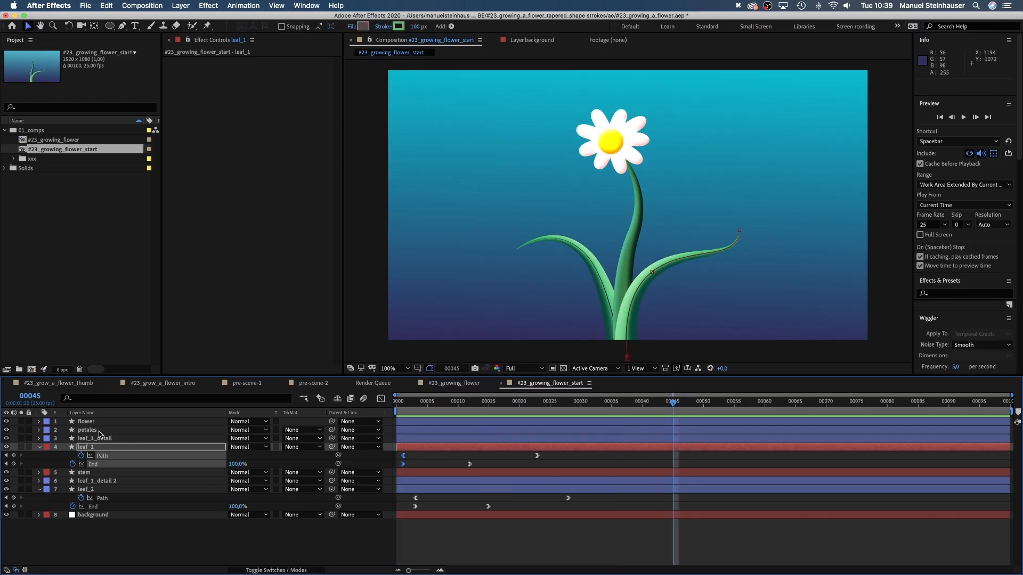
pyautogui.click(87, 429)
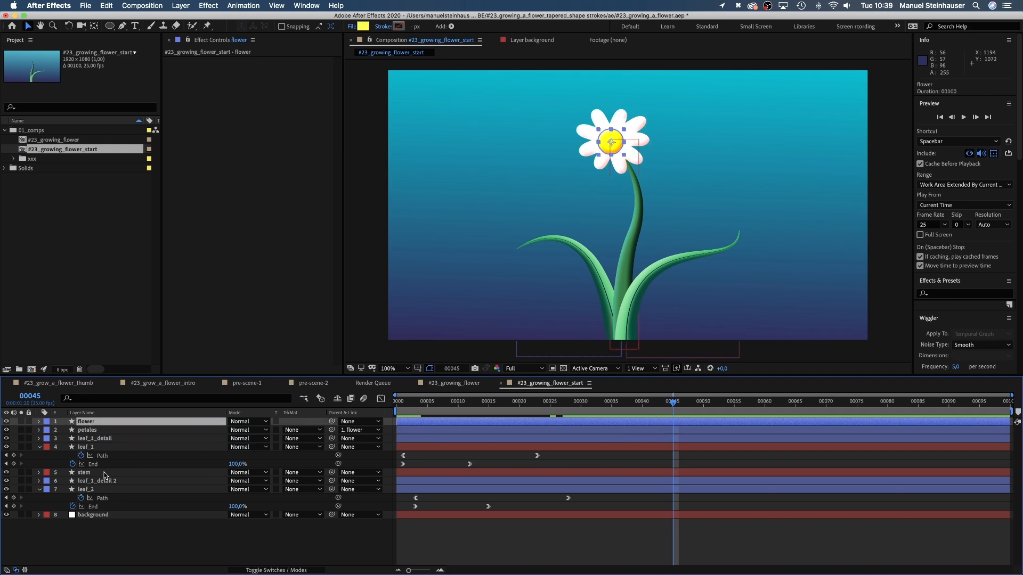
# Select the stem layer's Path 1 property under Contents > Shape 1
pyautogui.click(83, 472)
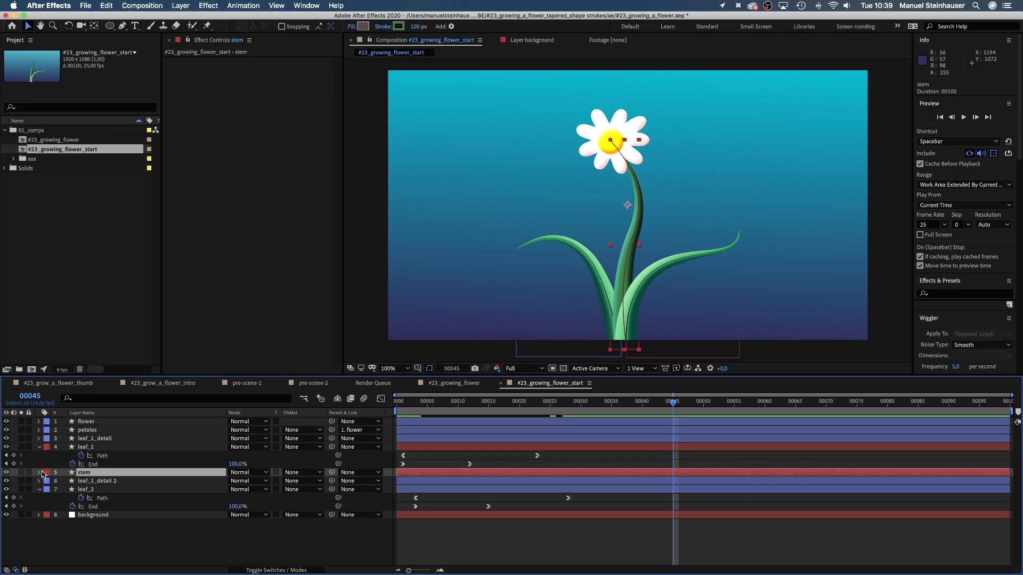
pyautogui.click(38, 473)
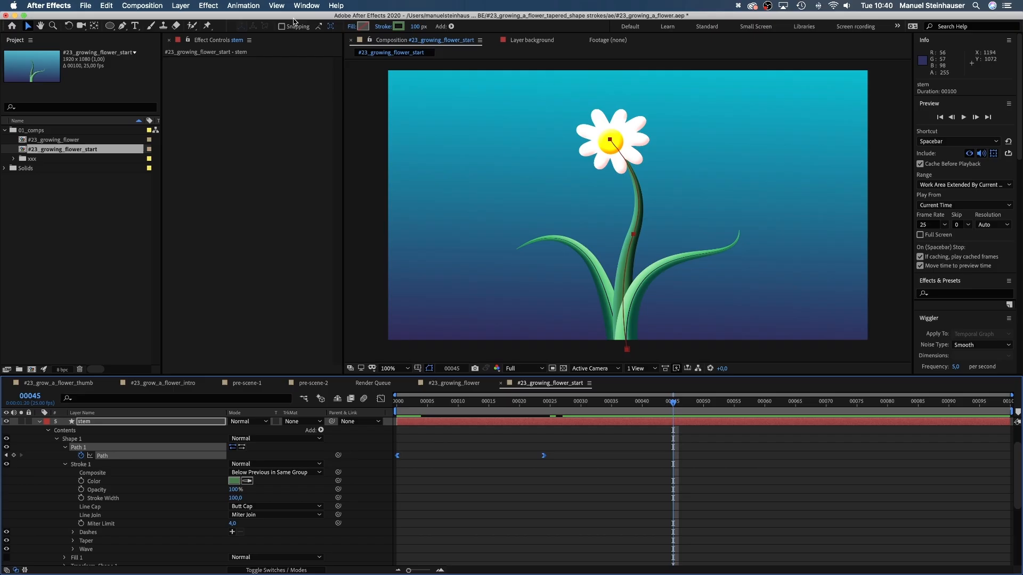
pyautogui.click(306, 5)
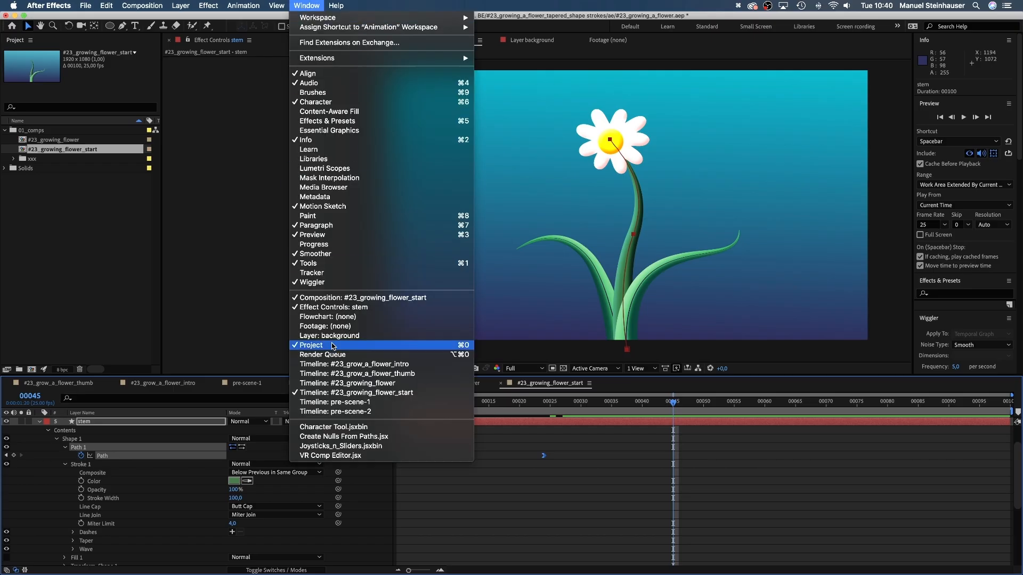
pyautogui.moveTo(316, 436)
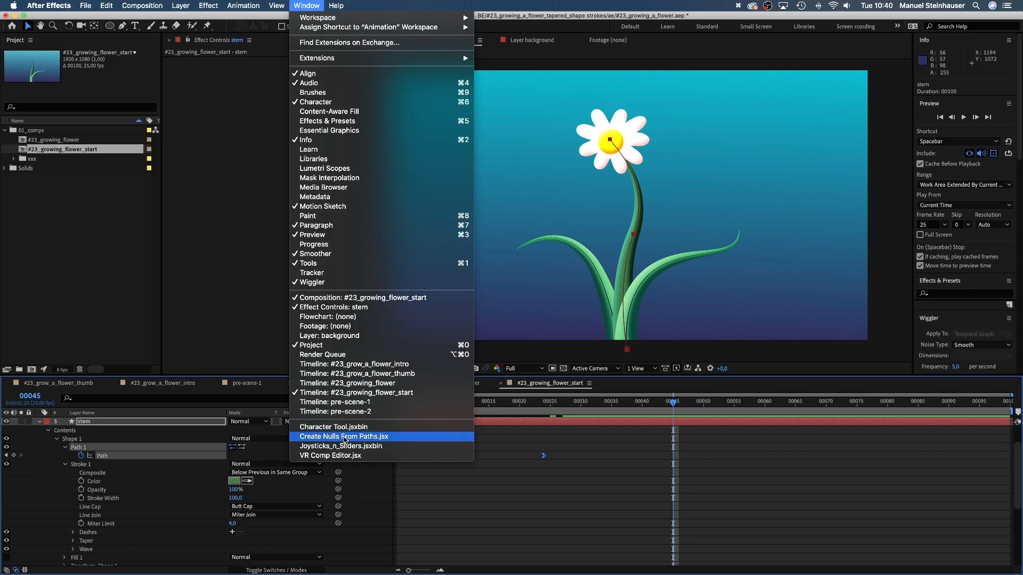
# Run Create Nulls From Paths.jsx and Trace Path to make a Trace stem: Path 1 null
pyautogui.click(348, 437)
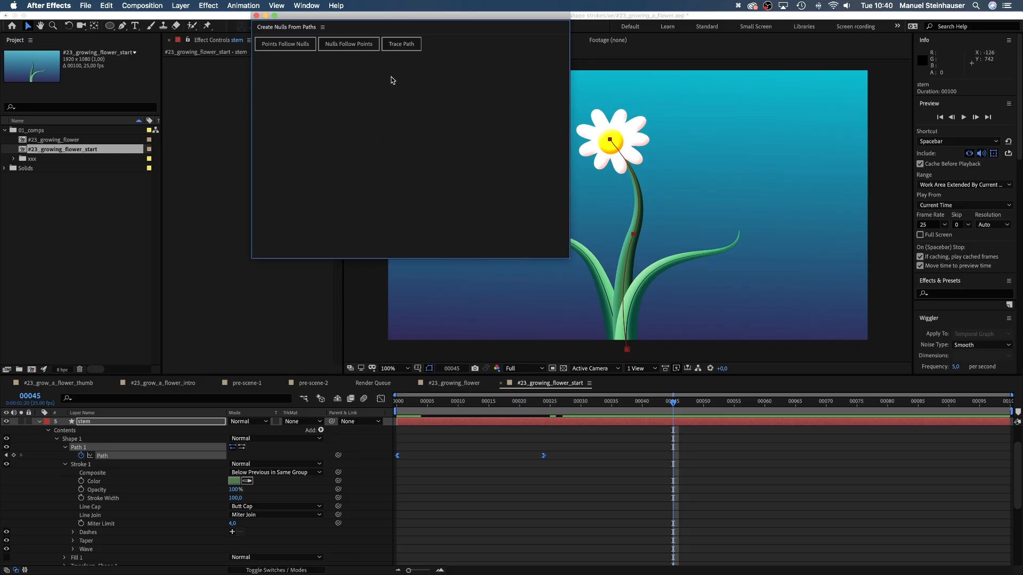
pyautogui.click(401, 43)
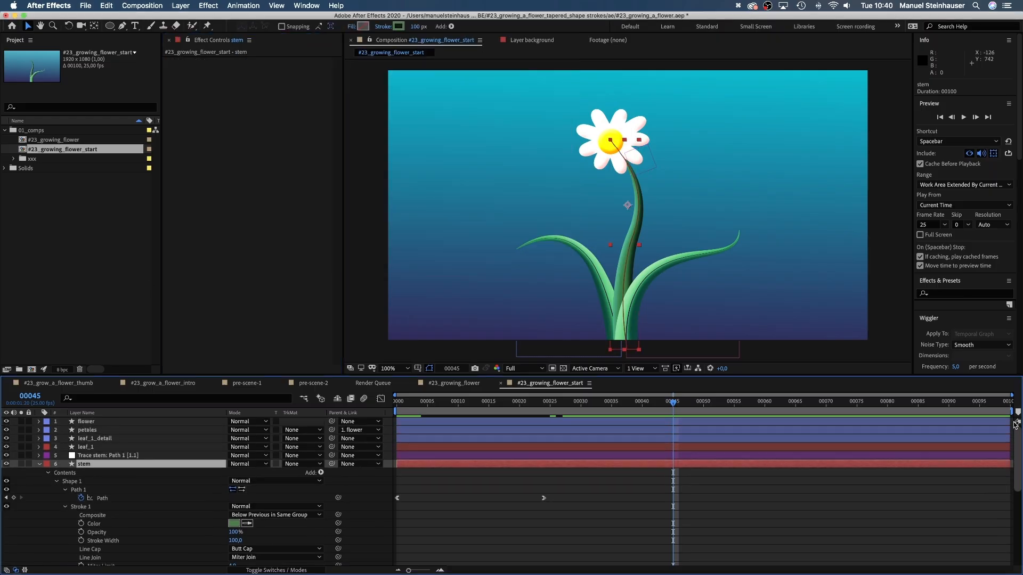
pyautogui.click(108, 455)
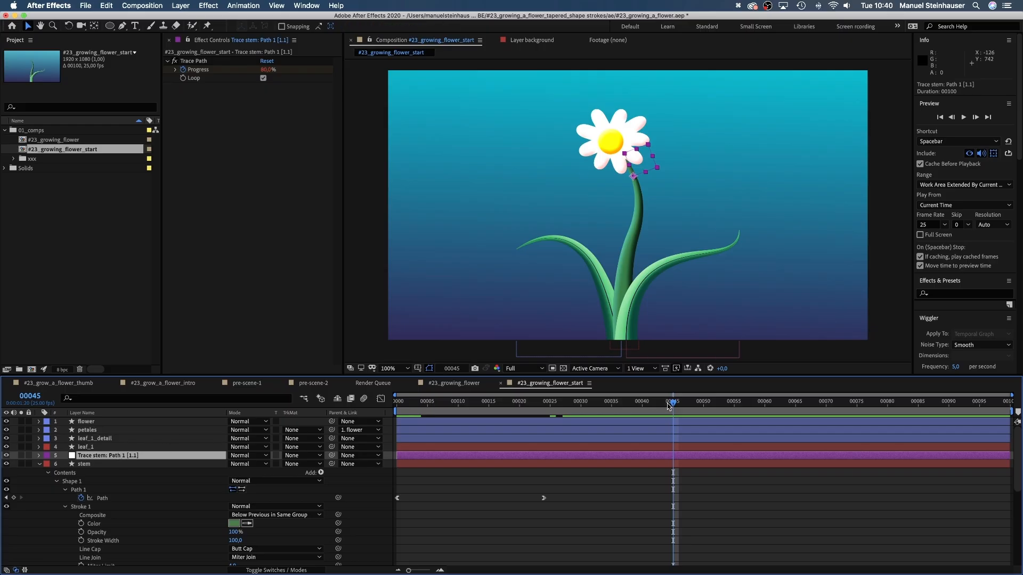
# Keyframe the trace null's progress 0–100% and parent the flower layer to Trace stem: Path 1
pyautogui.click(396, 400)
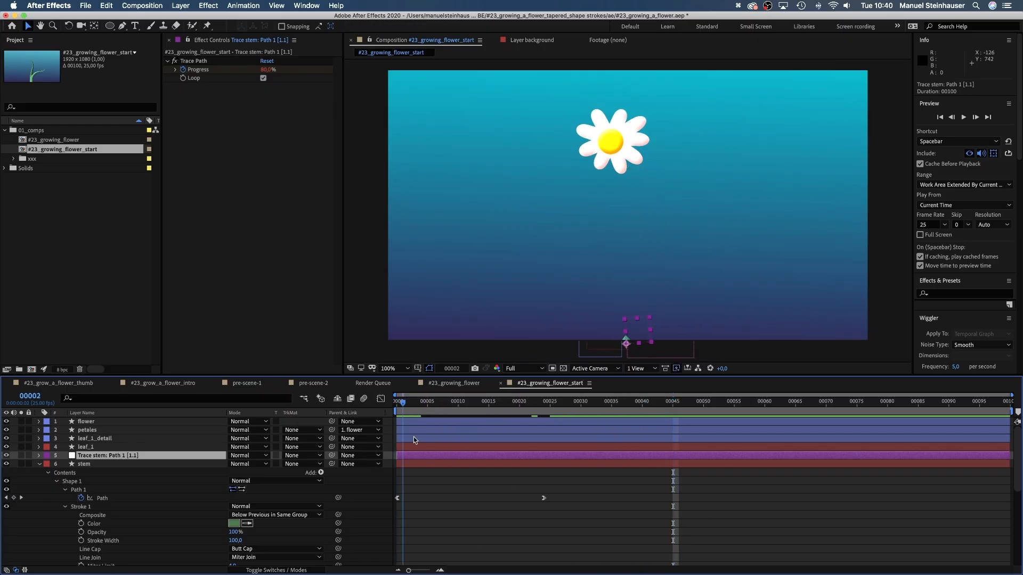
pyautogui.click(671, 401)
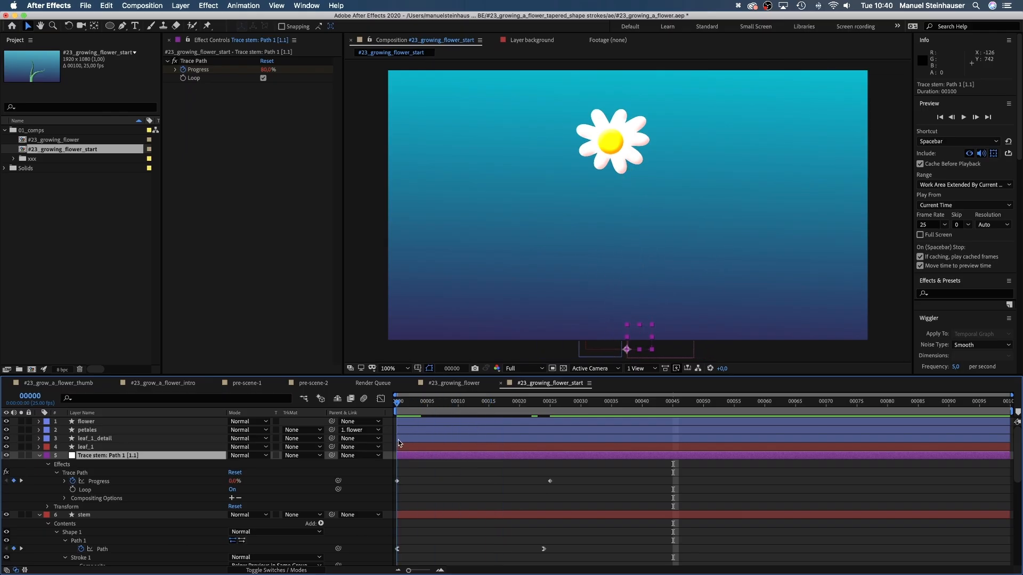
pyautogui.click(549, 401)
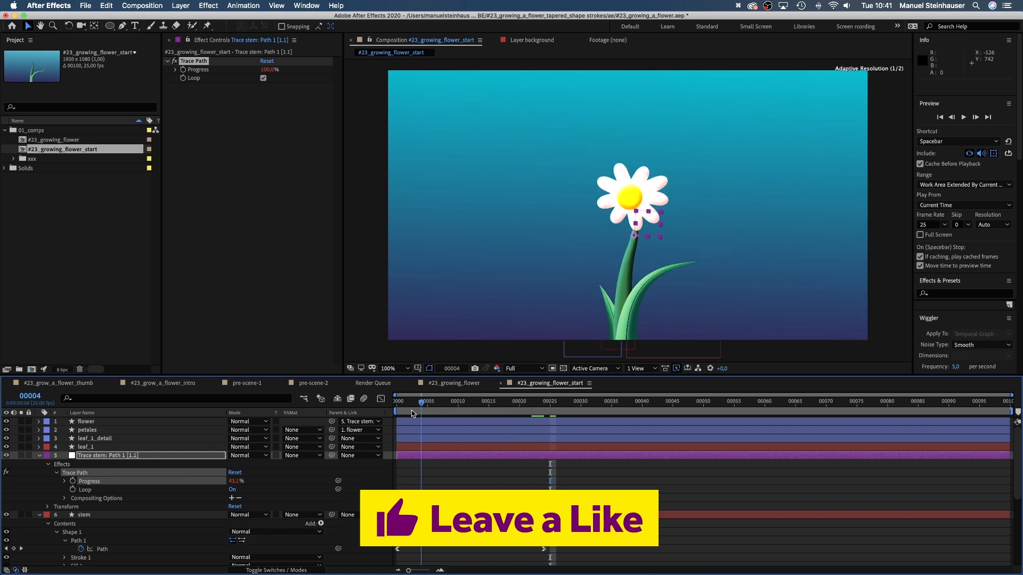
pyautogui.click(549, 408)
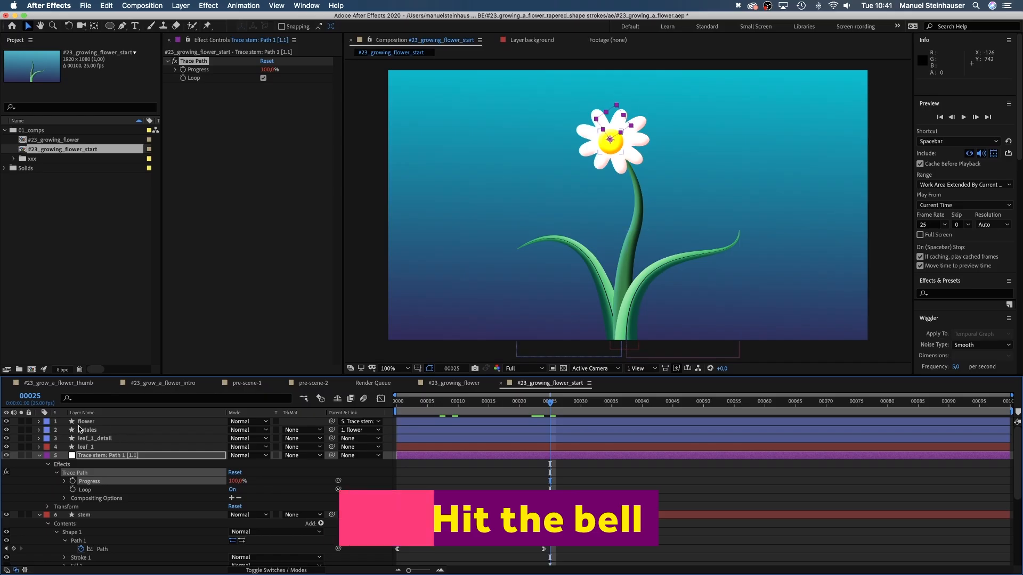
# Hide the petals and ease the flower layer's Scale keyframes from 0% to full size at frame 24
pyautogui.click(87, 429)
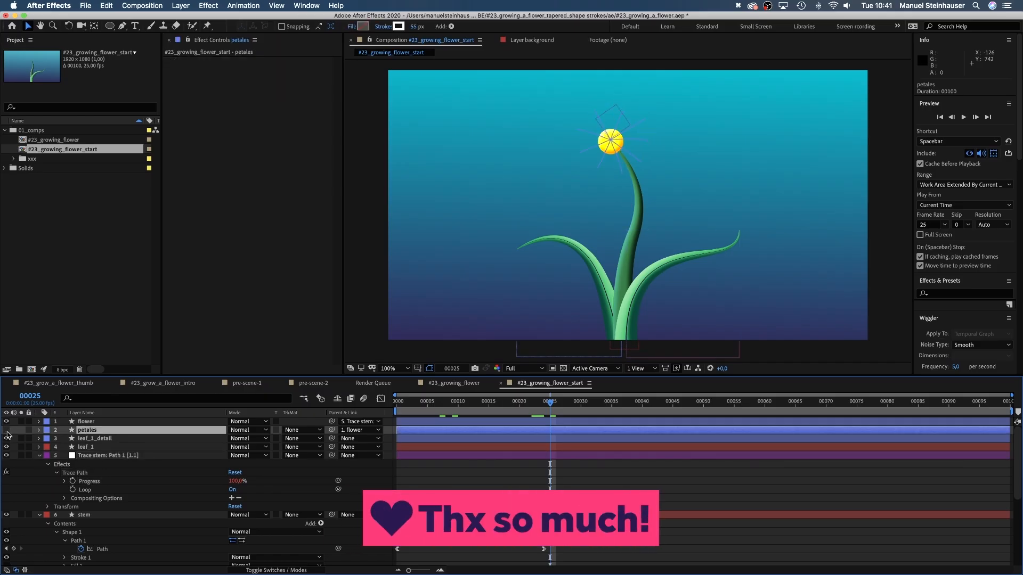
pyautogui.click(483, 415)
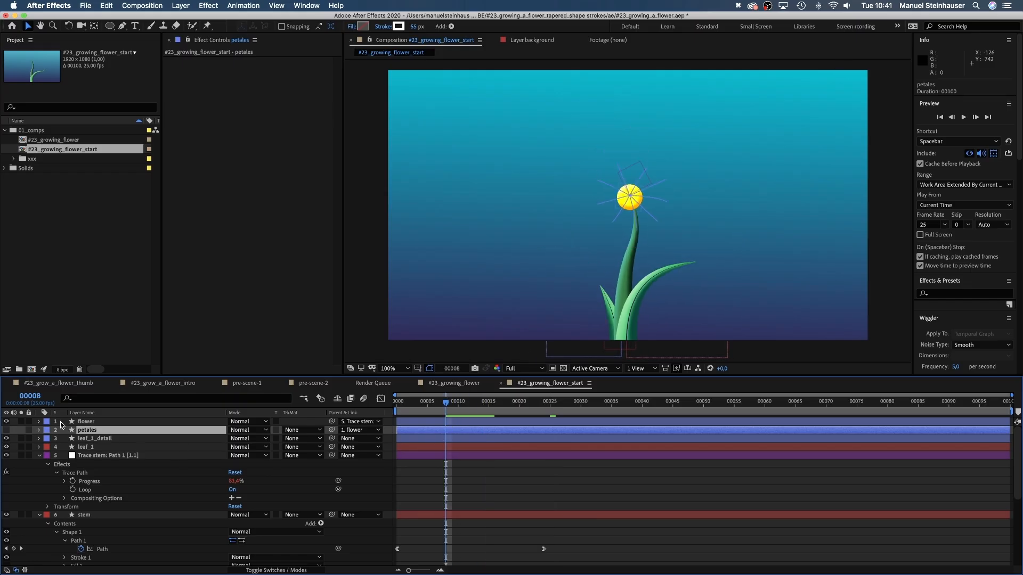
pyautogui.click(87, 422)
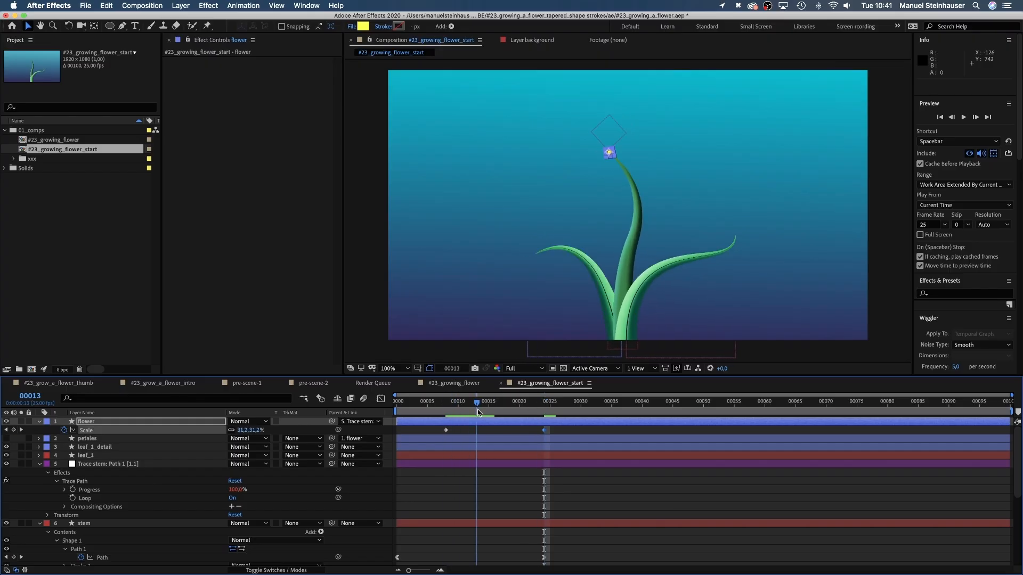
pyautogui.click(544, 413)
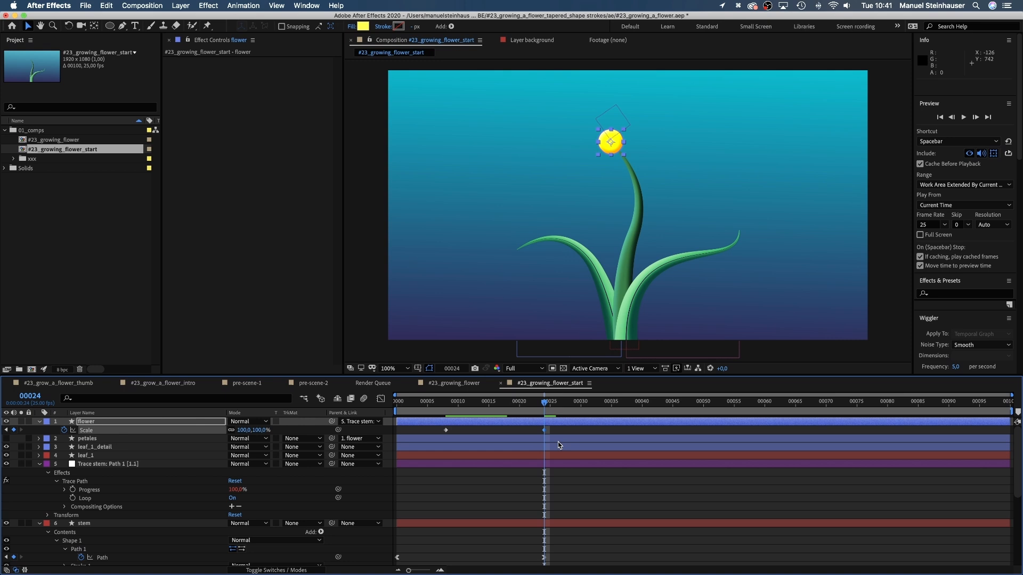
pyautogui.rightClick(542, 429)
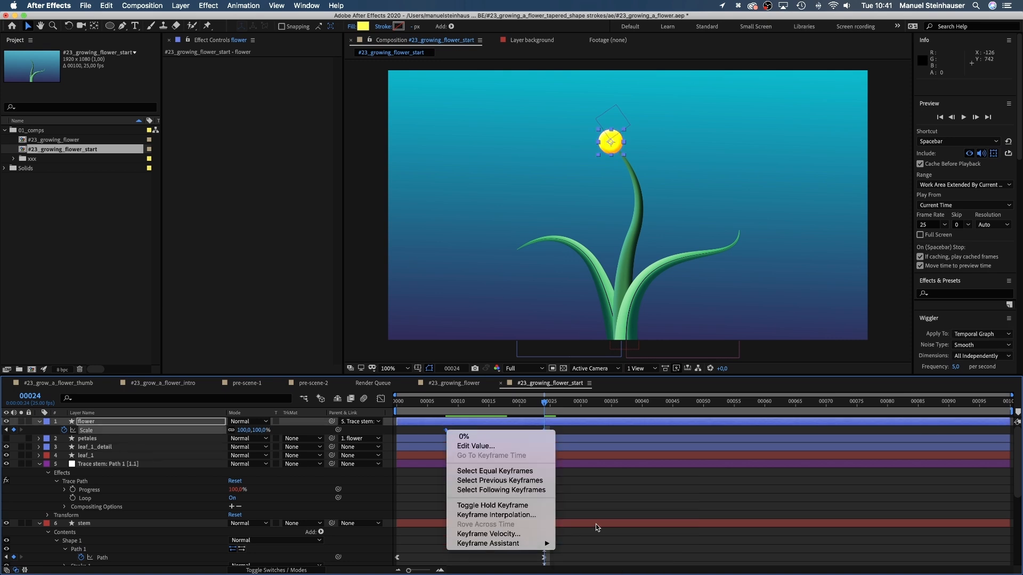
pyautogui.click(499, 410)
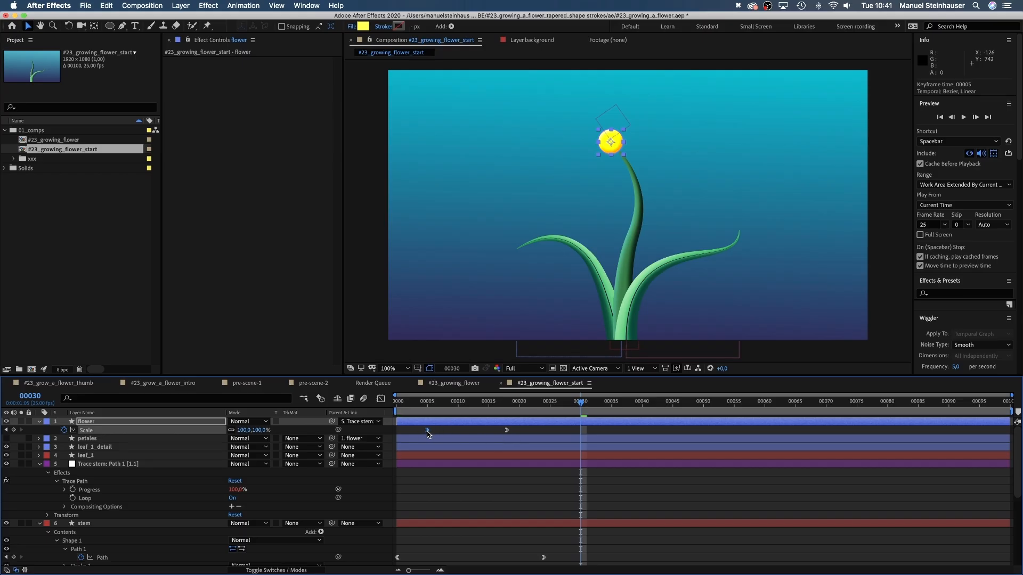
# Preview the flower head growing with the stem
pyautogui.click(392, 408)
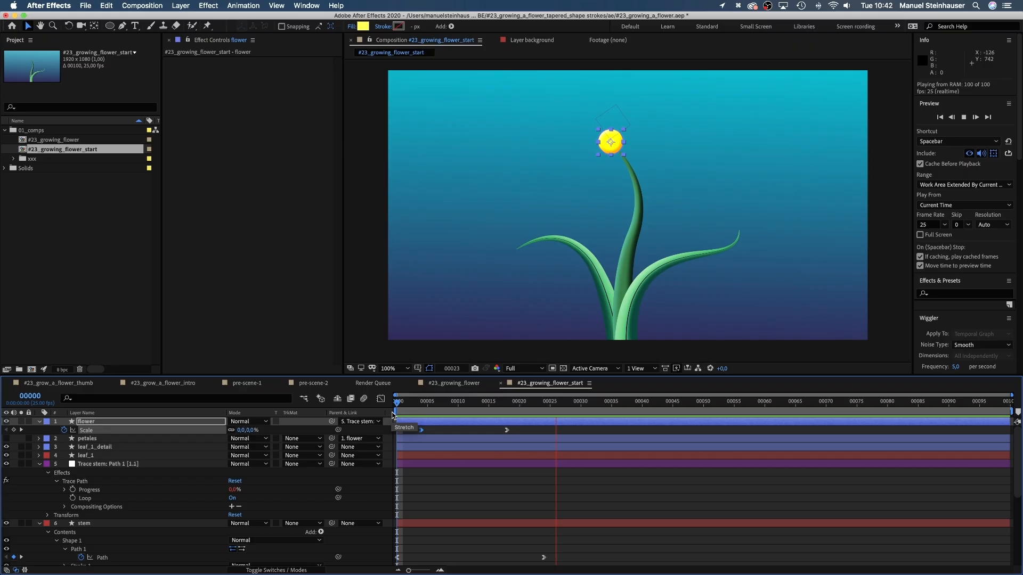
pyautogui.click(507, 402)
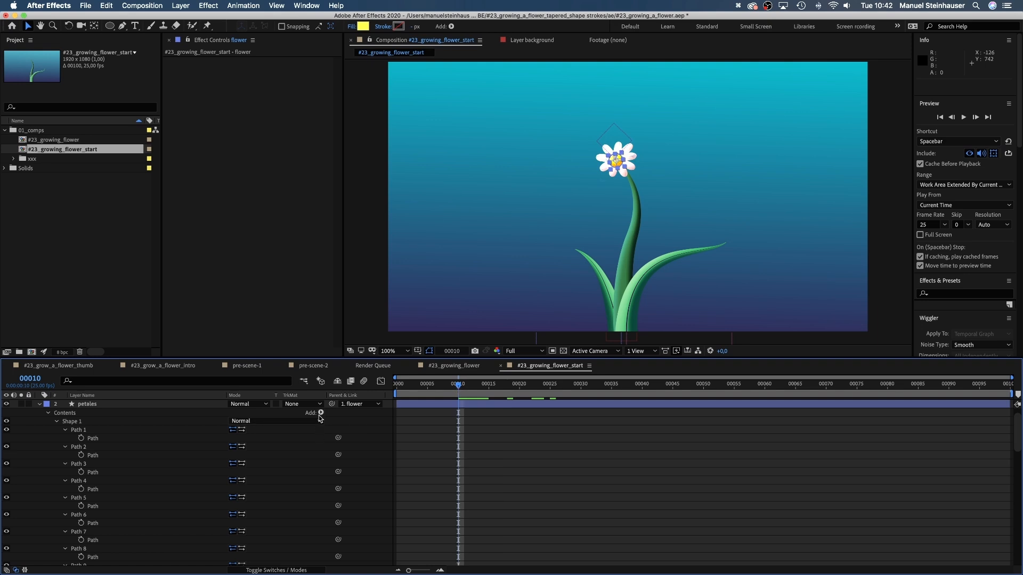
# Add Trim Paths to the petales layer with End keyframed at 0%
pyautogui.click(321, 412)
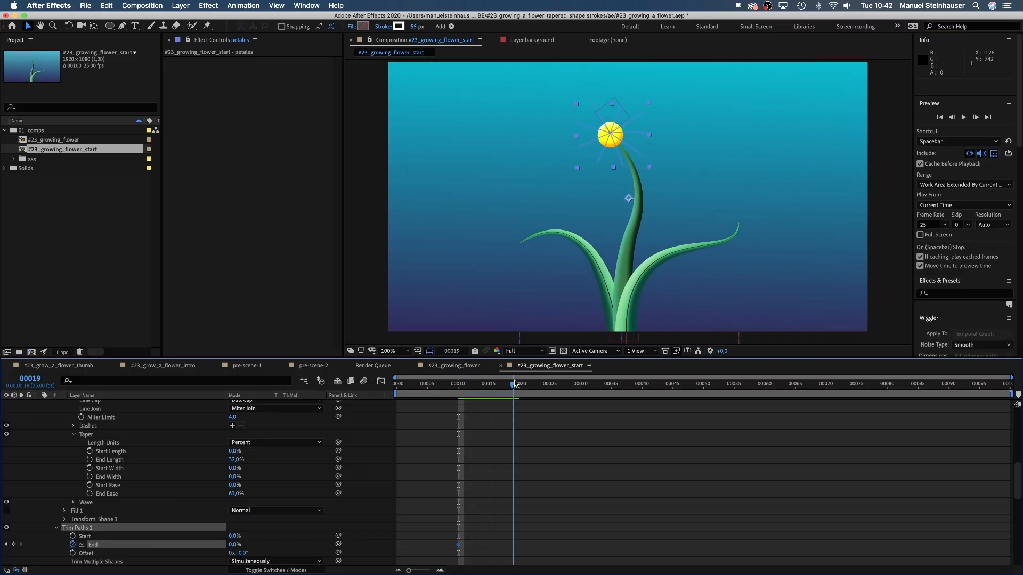
pyautogui.moveTo(512, 384); pyautogui.dragTo(535, 383)
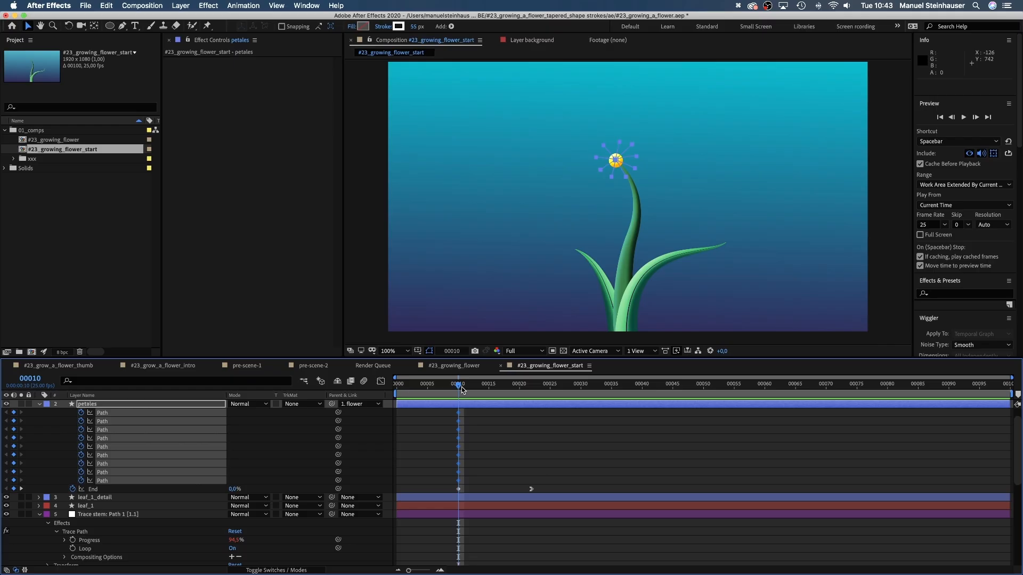
# Keyframe the petals' Trim Paths End to 100% and Easy Ease In to the final keyframes
pyautogui.click(572, 388)
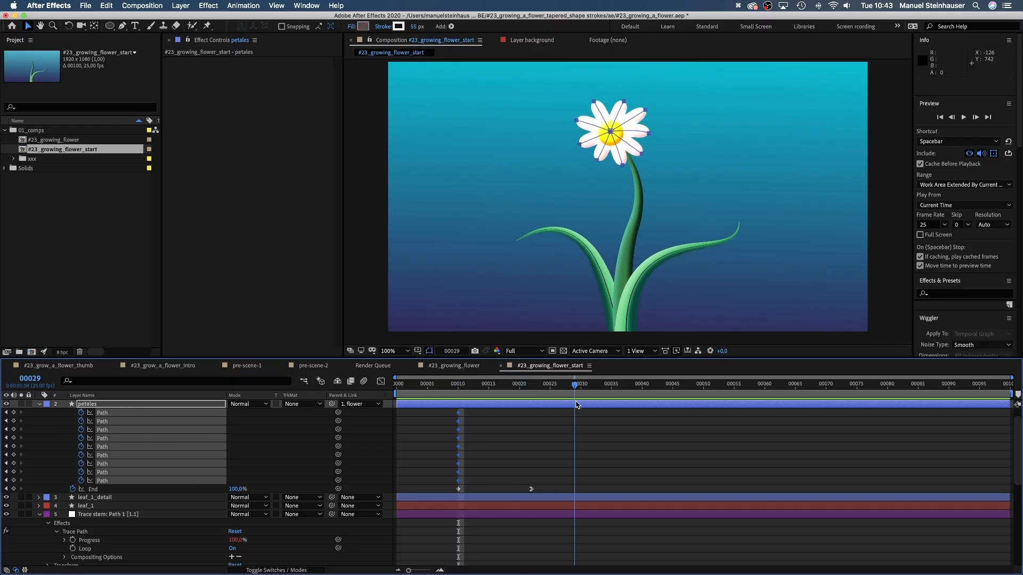
pyautogui.click(576, 392)
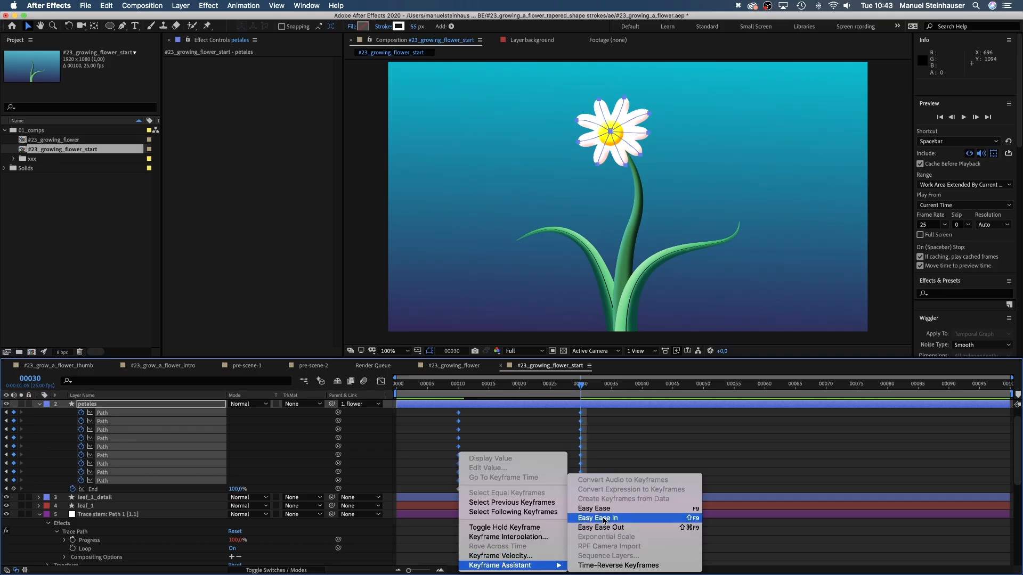
pyautogui.click(597, 518)
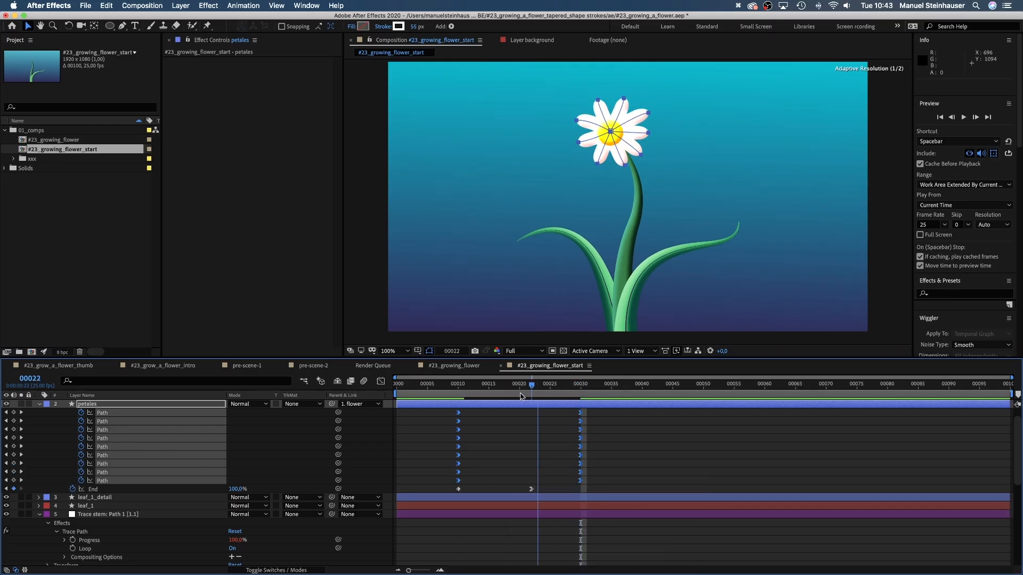